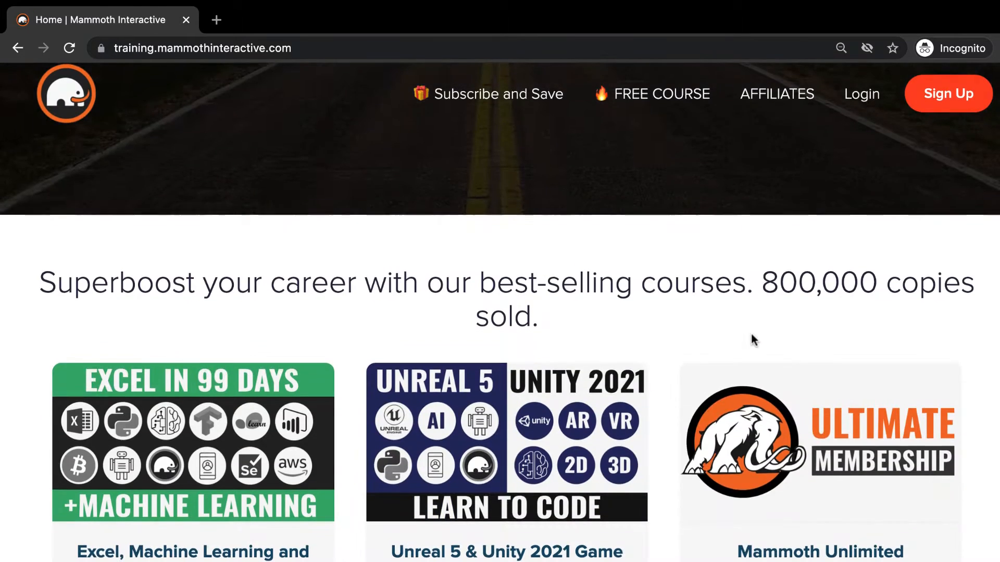
# Step: Create the iOS App project 'ImageClassifierMobileNet' with SwiftUI and save it to iCloud Documents
pyautogui.scroll(-3)
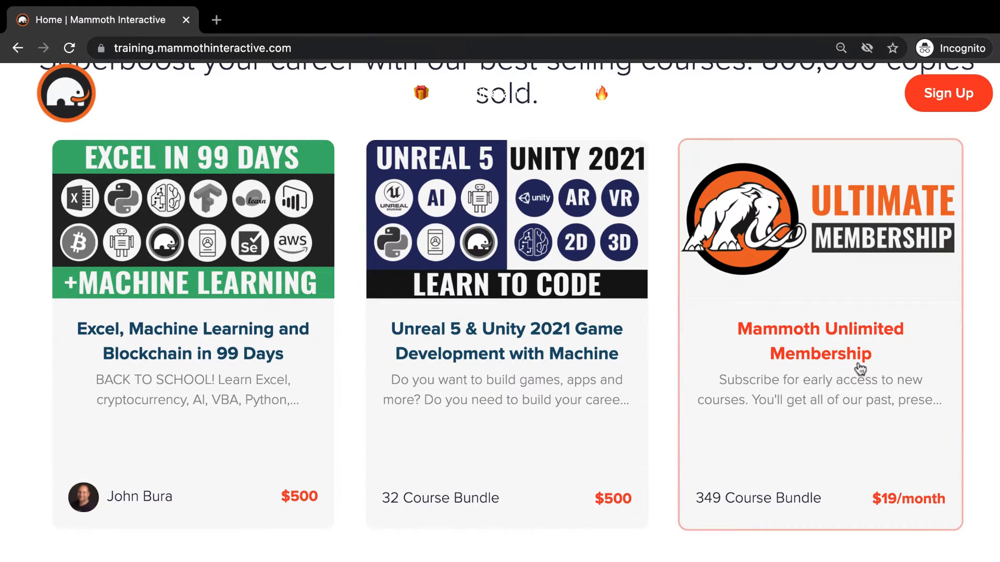
pyautogui.moveTo(721, 528)
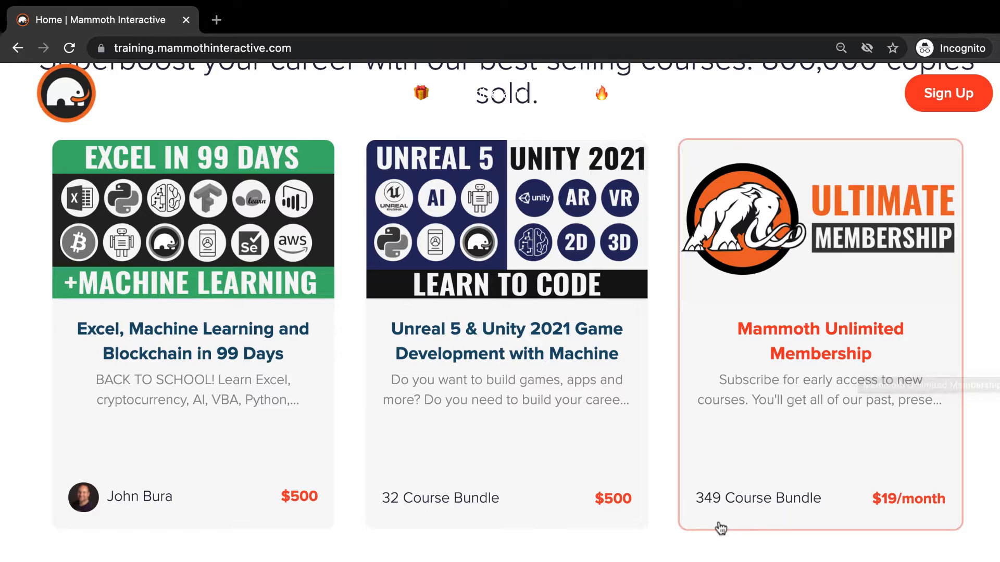
pyautogui.moveTo(698, 520)
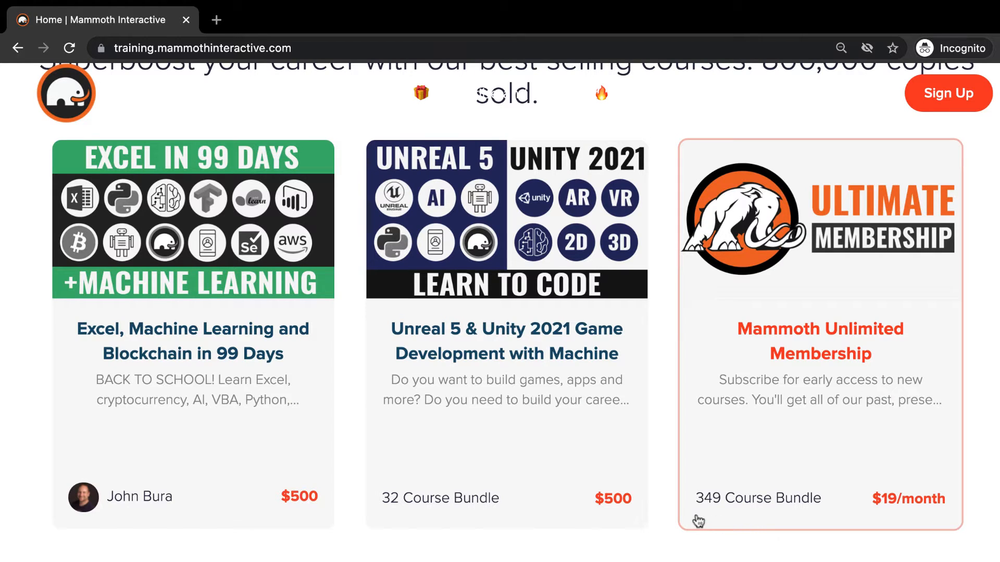
pyautogui.moveTo(715, 518)
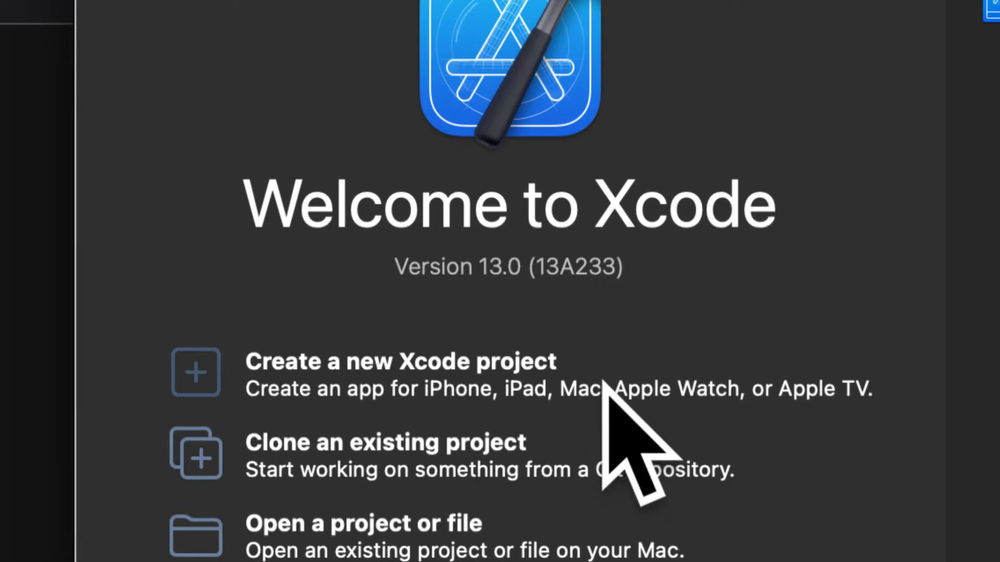
pyautogui.click(399, 361)
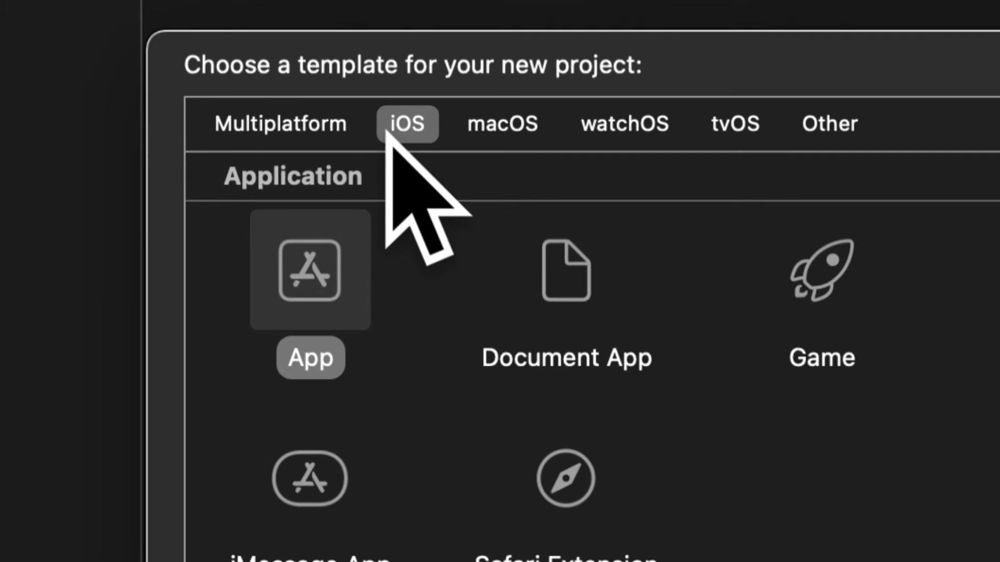
pyautogui.moveTo(383, 204)
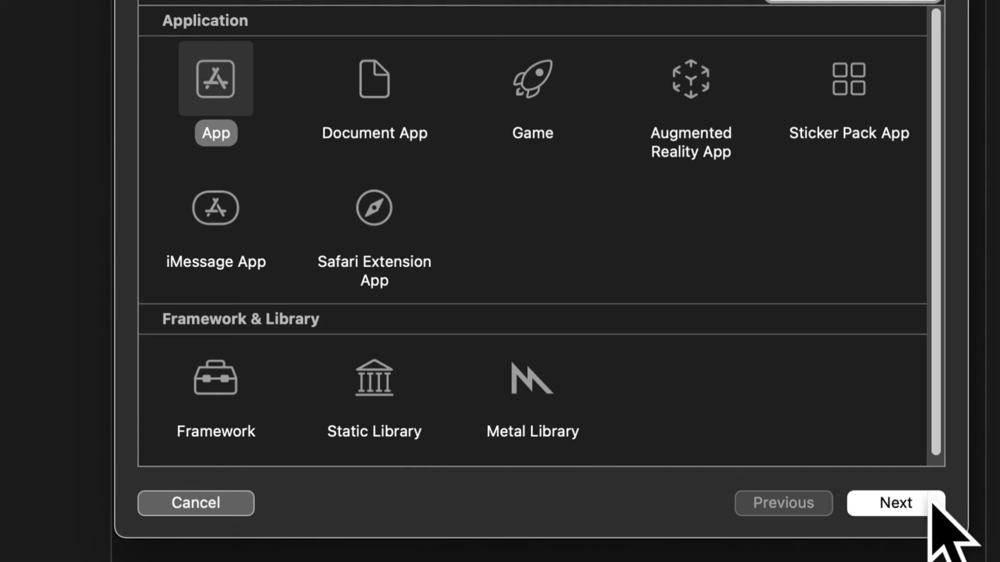
pyautogui.click(896, 503)
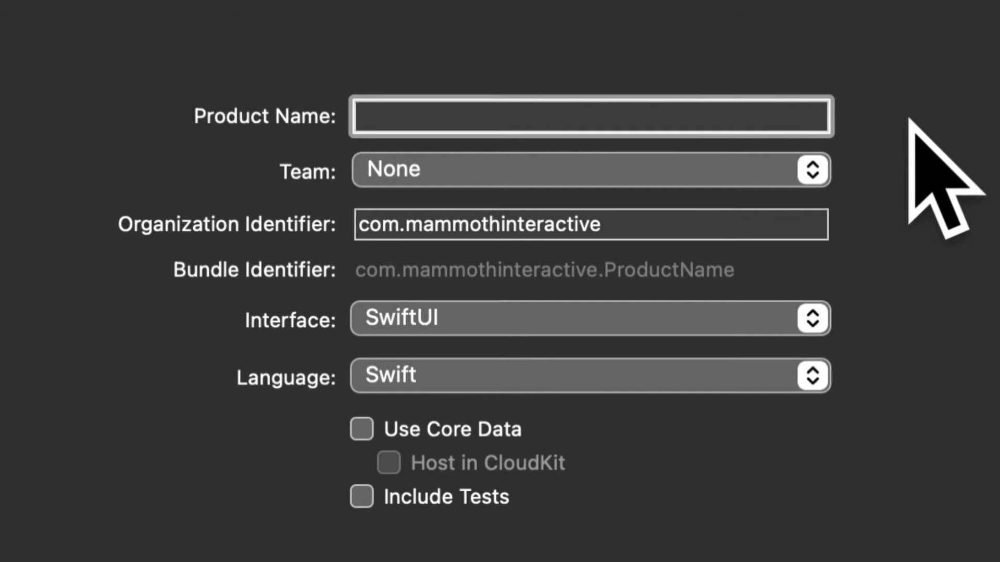
pyautogui.write('ImageClassifierMobileNet')
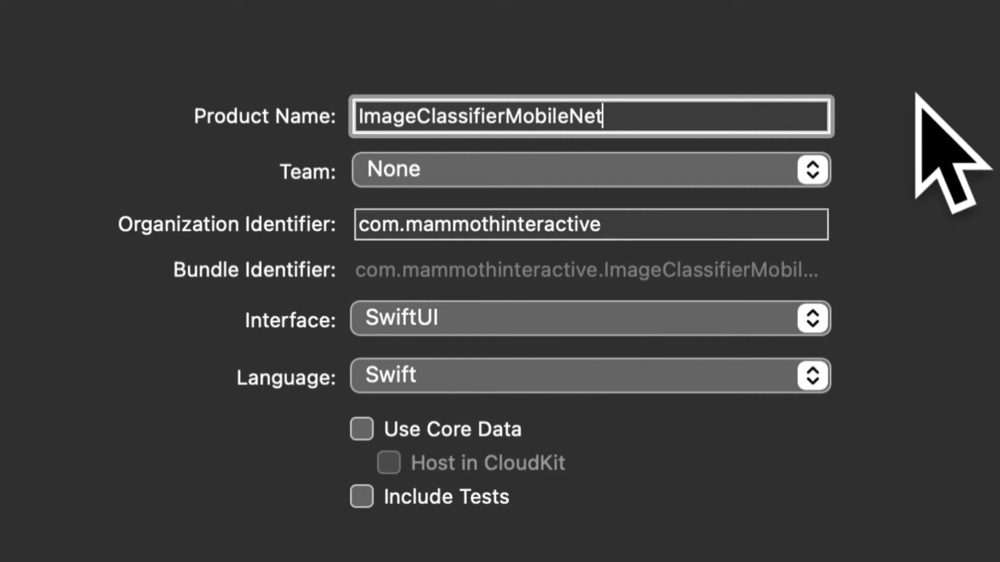
pyautogui.moveTo(746, 434)
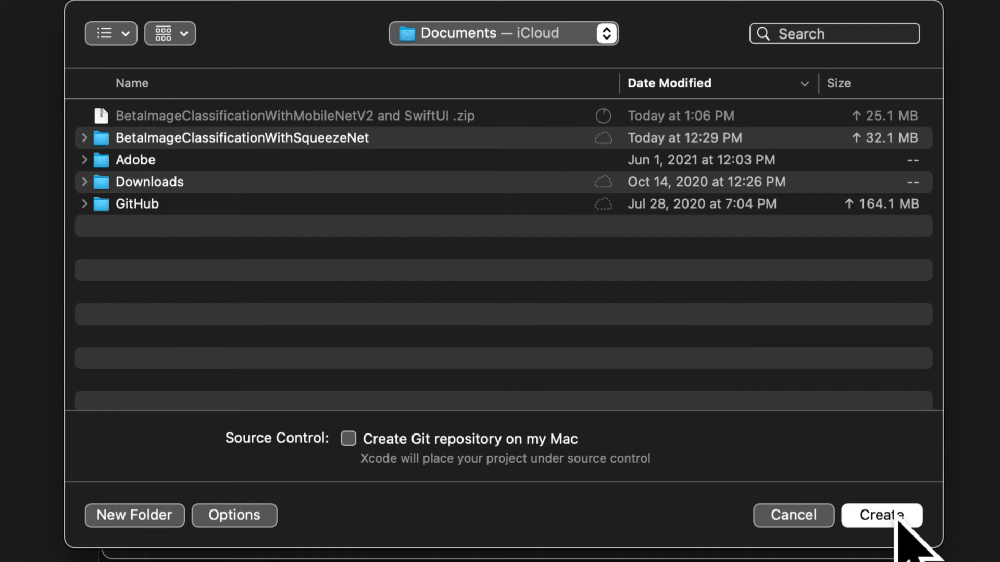
pyautogui.click(882, 515)
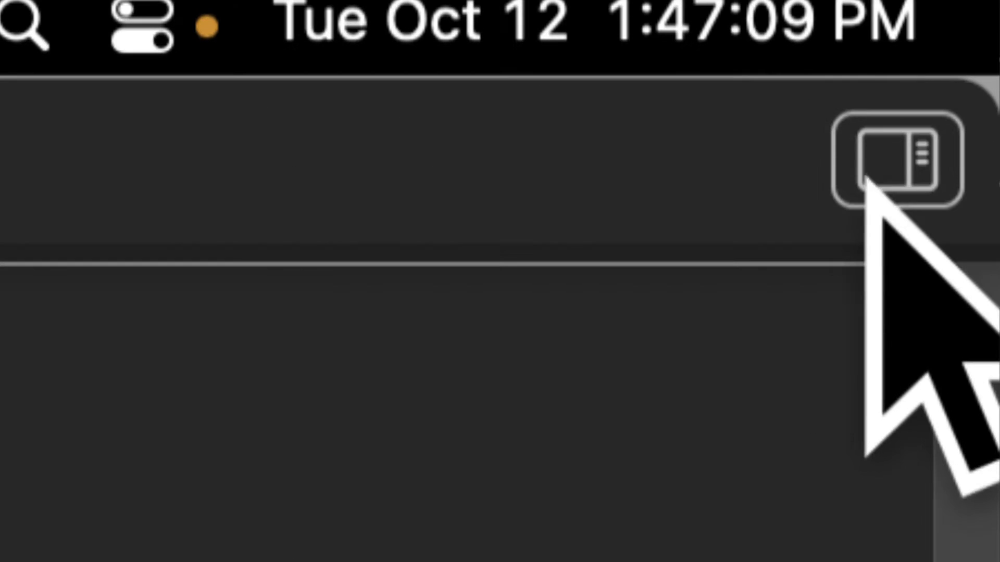
# Step: Hide the inspector pane, leaving ContentView's code beside the preview canvas
pyautogui.click(920, 158)
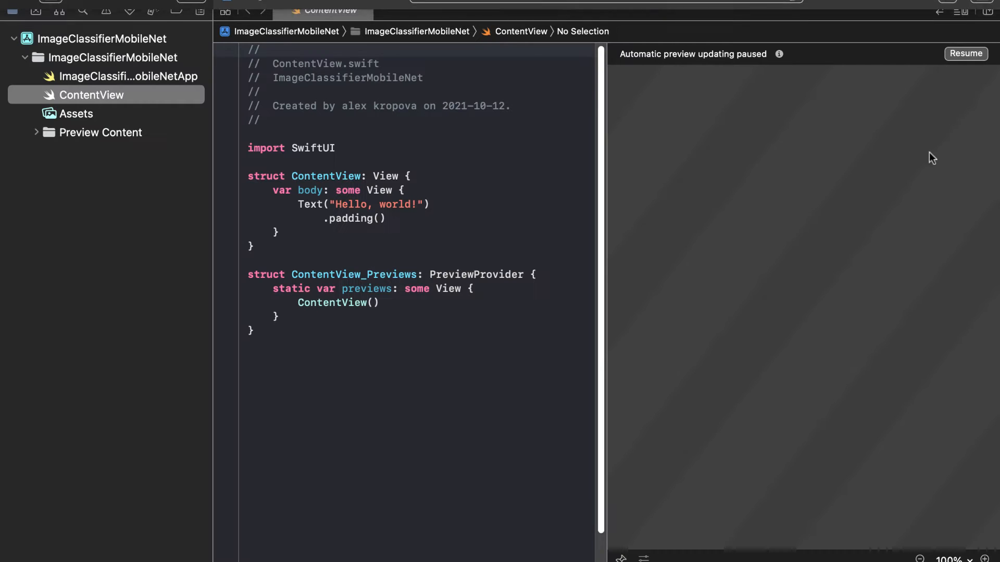
pyautogui.click(966, 53)
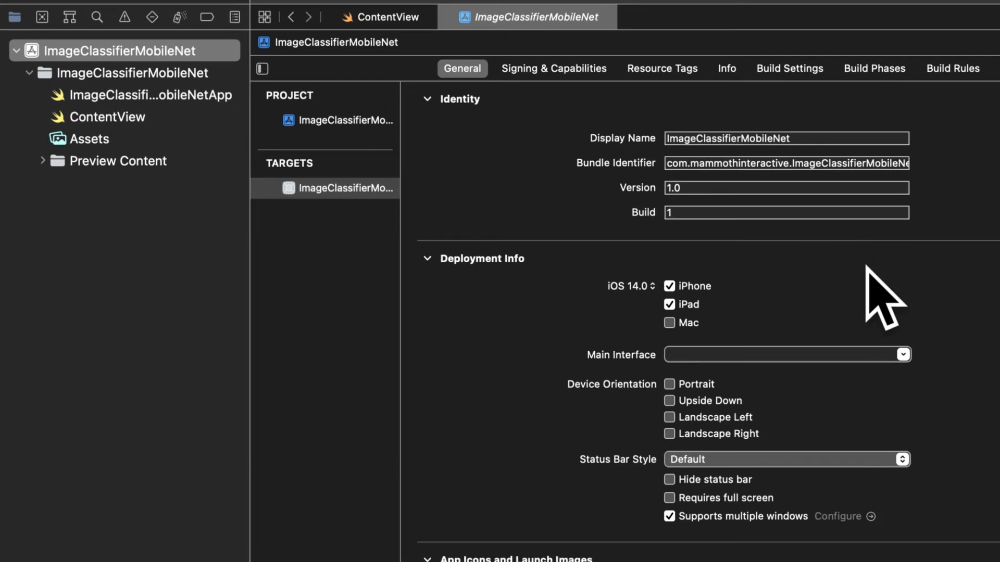
# Step: Raise the app's iOS deployment target from 14.0 to 15.0
pyautogui.click(643, 286)
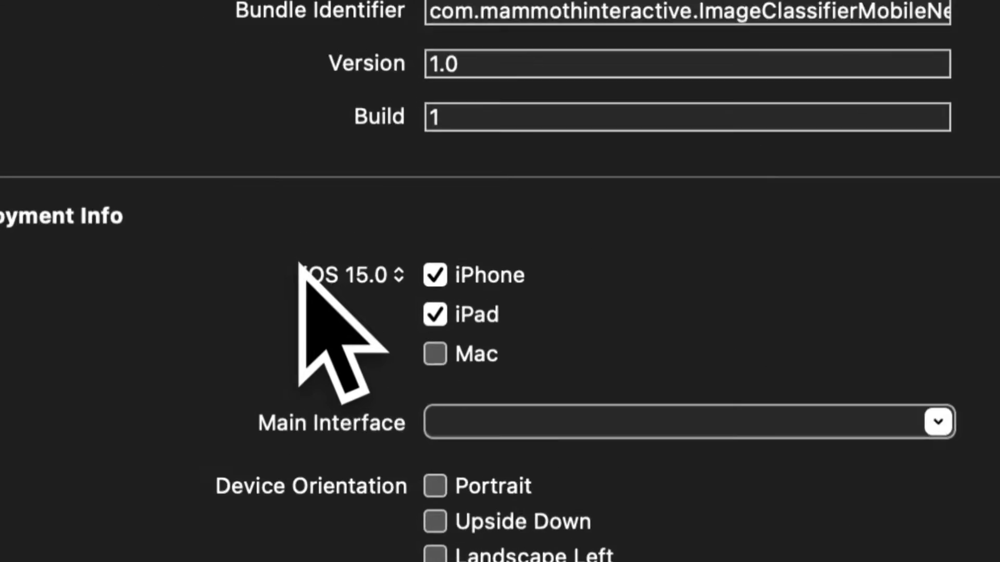
pyautogui.click(159, 113)
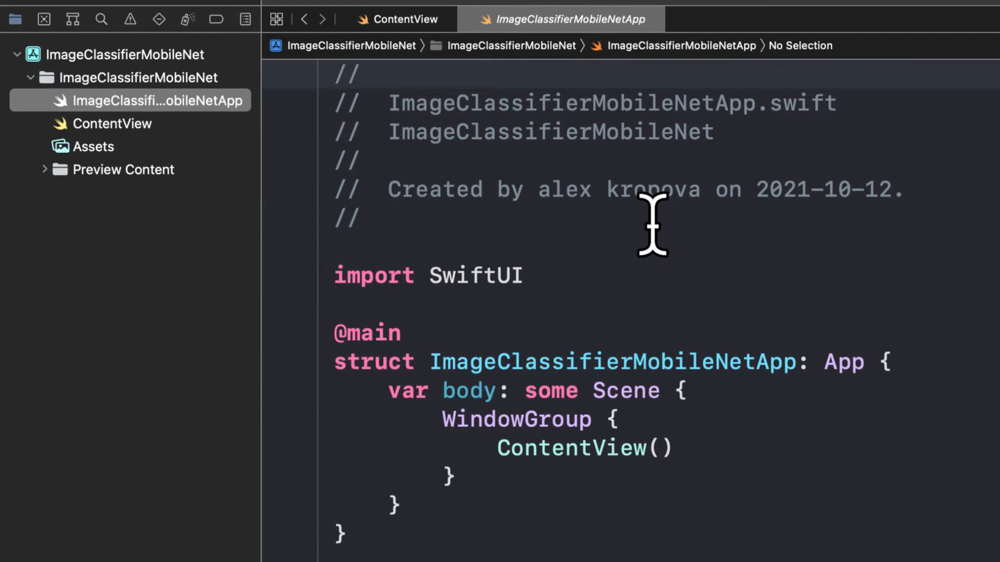
# Step: Resume the ContentView live preview, then view AccentColor and AppIcon in Assets
pyautogui.scroll(3)
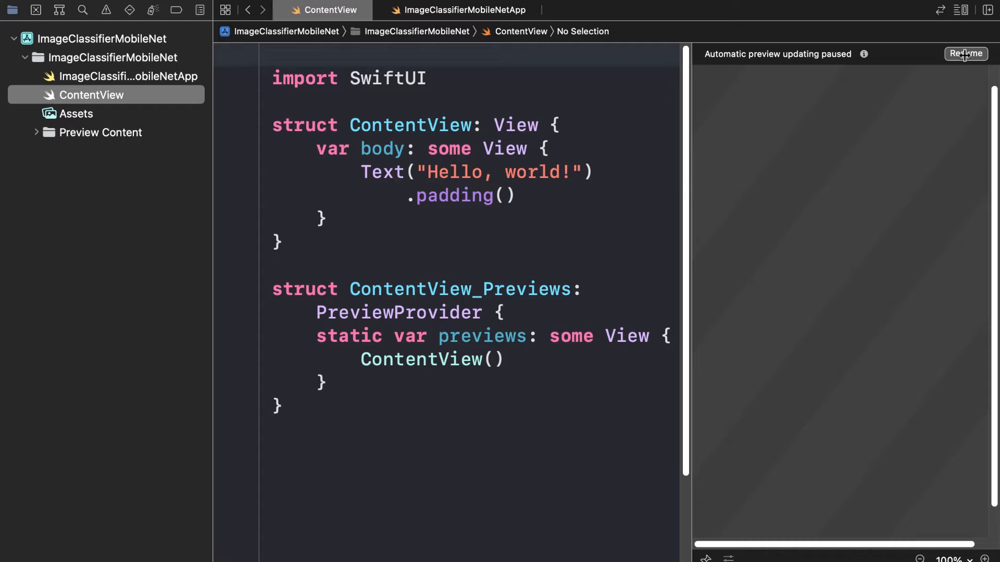
pyautogui.click(966, 54)
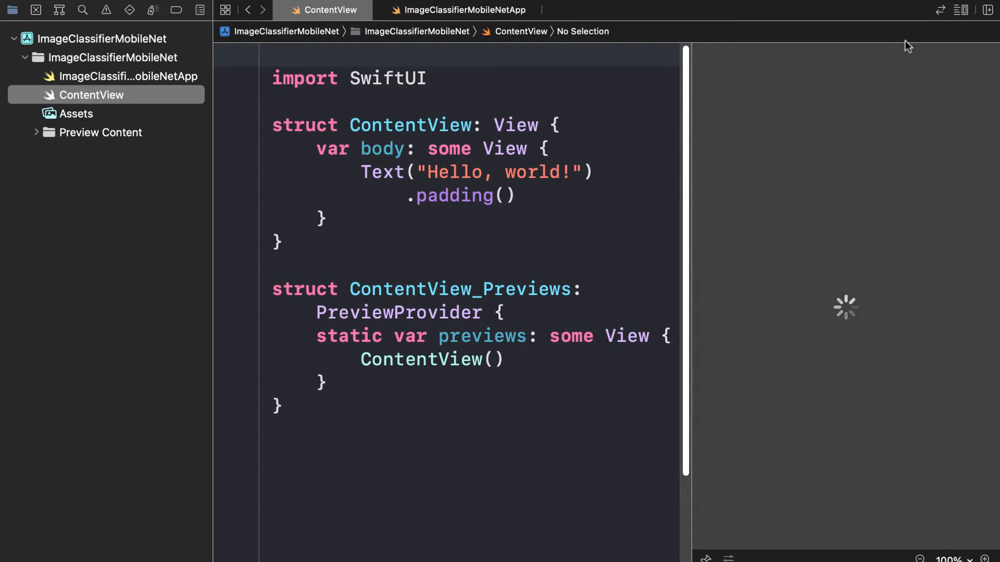
pyautogui.click(77, 114)
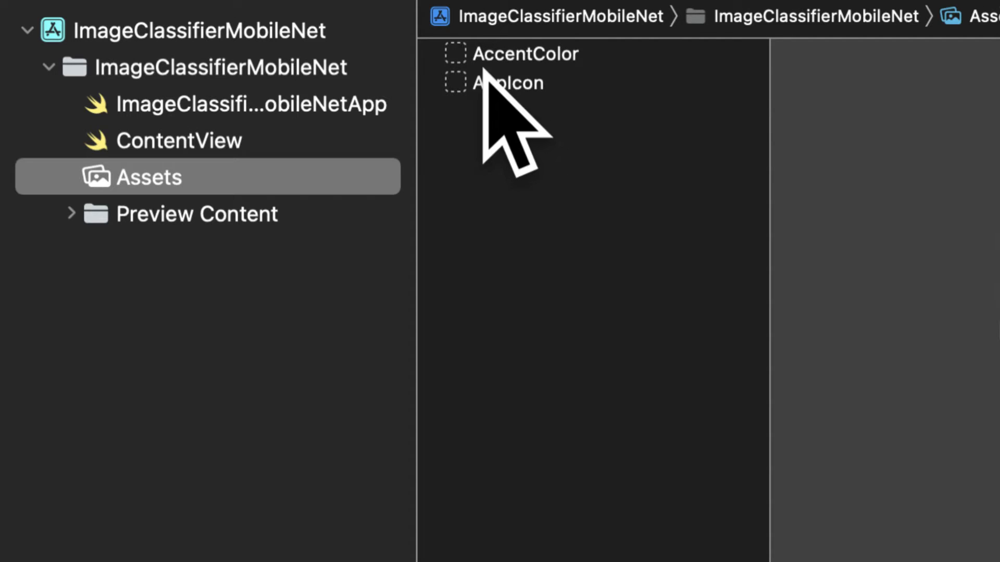
pyautogui.click(236, 105)
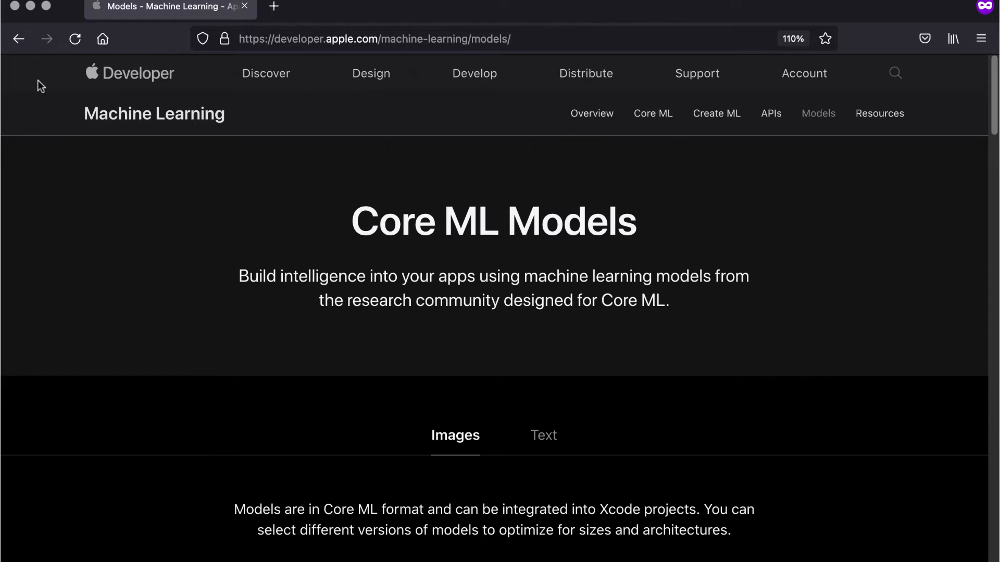
pyautogui.scroll(-3)
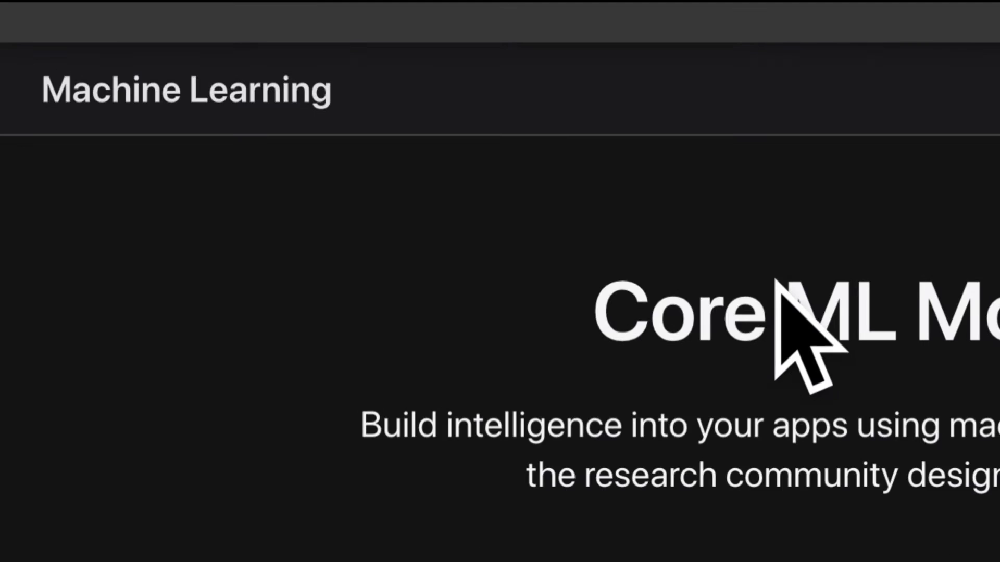
pyautogui.moveTo(568, 128)
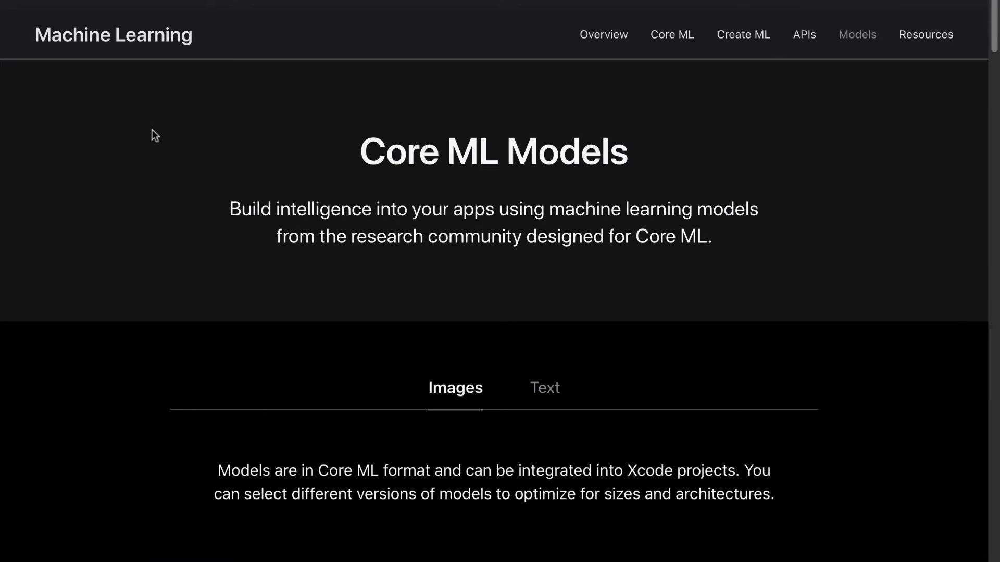
pyautogui.moveTo(817, 458)
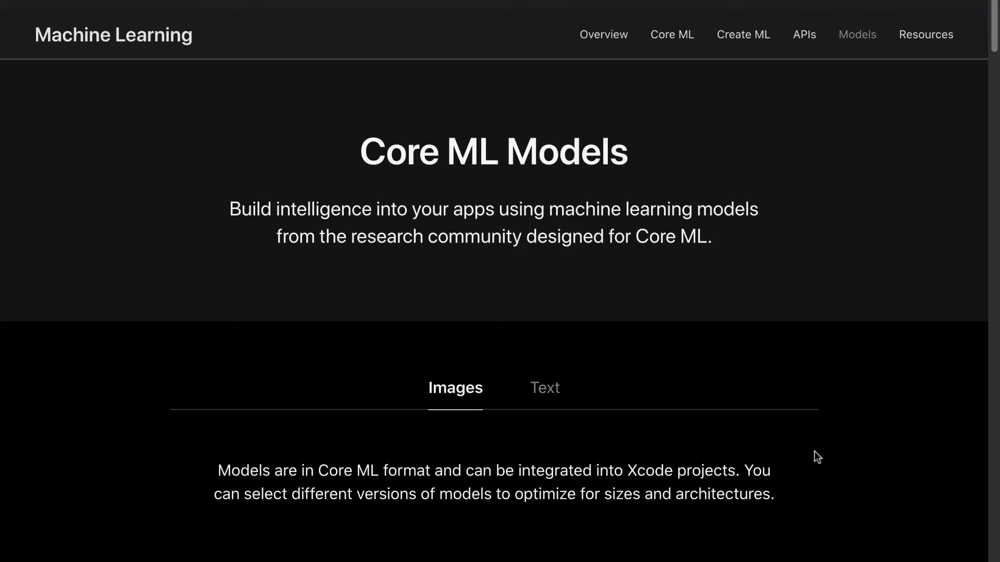
pyautogui.moveTo(770, 421)
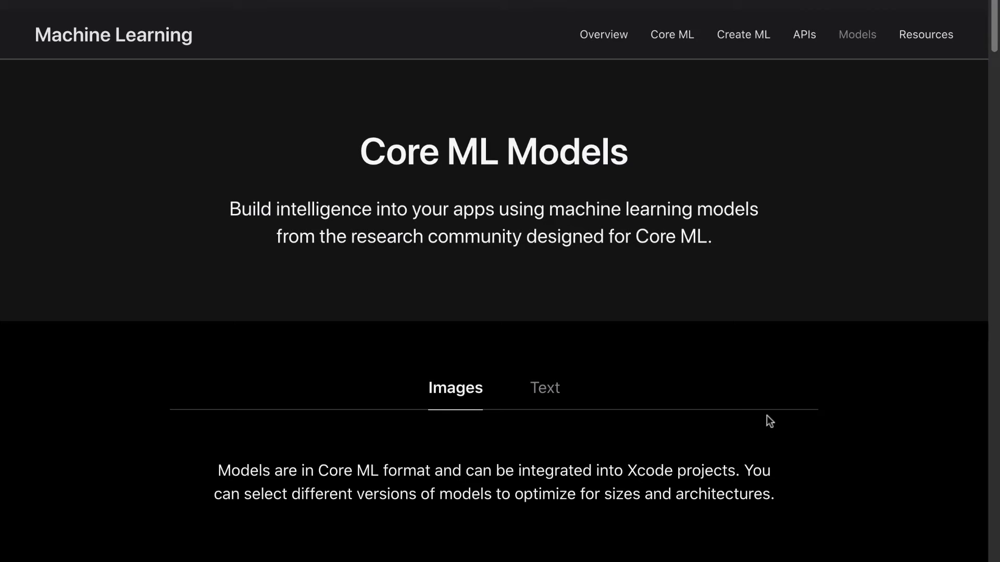
pyautogui.moveTo(744, 413)
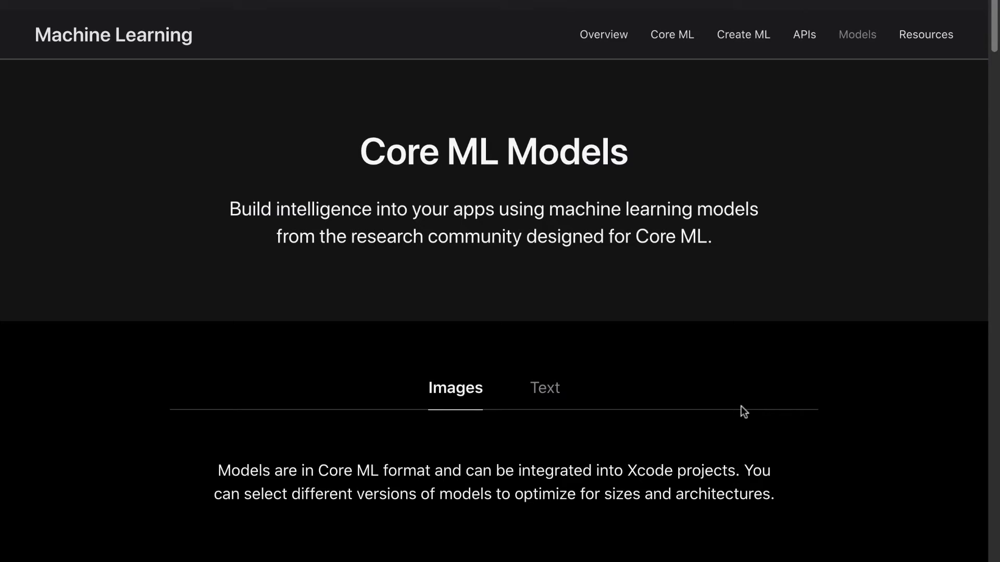
pyautogui.moveTo(523, 361)
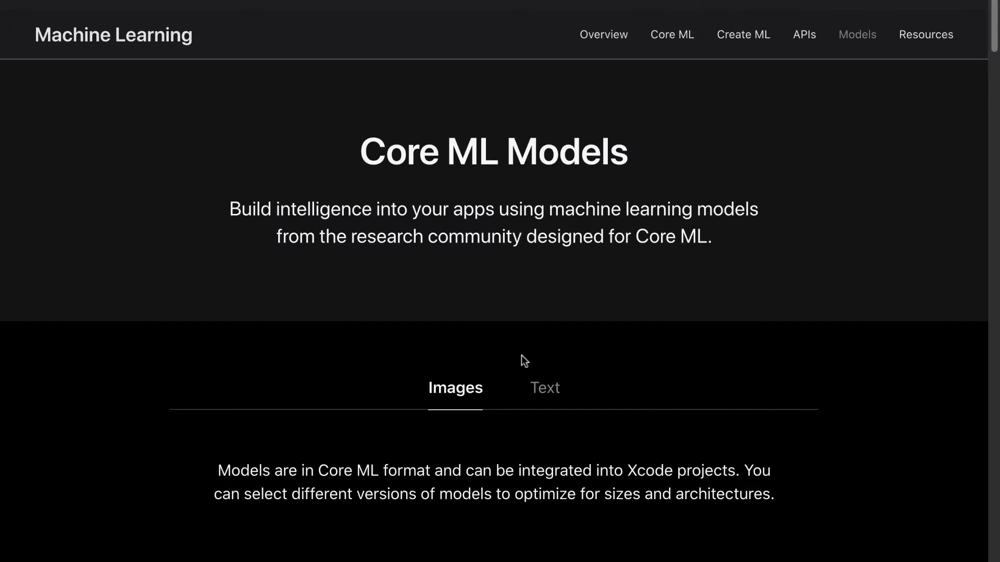
pyautogui.moveTo(638, 275)
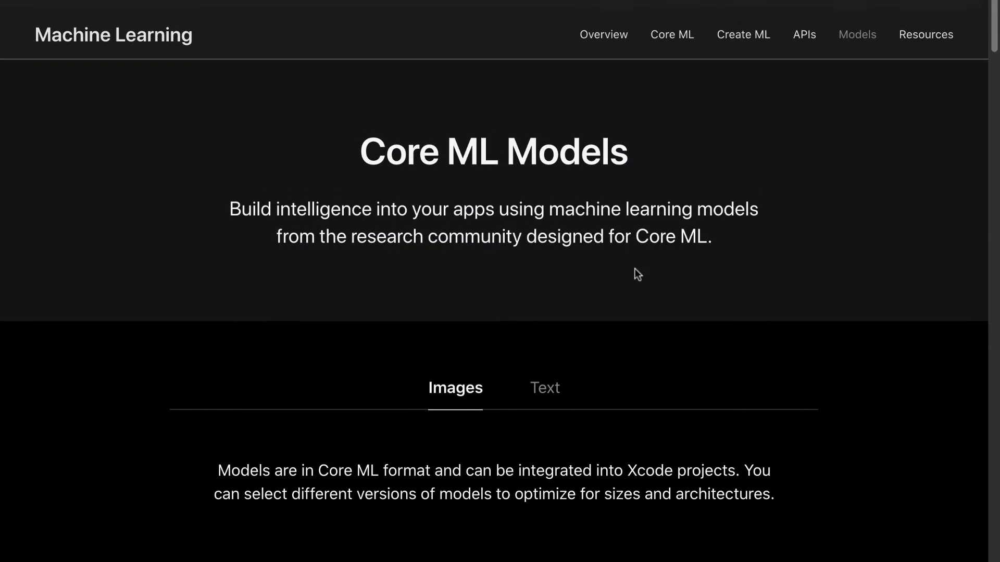
# Step: Scroll the Core ML Models page down to the MobileNetV2 image classification entry
pyautogui.scroll(-3)
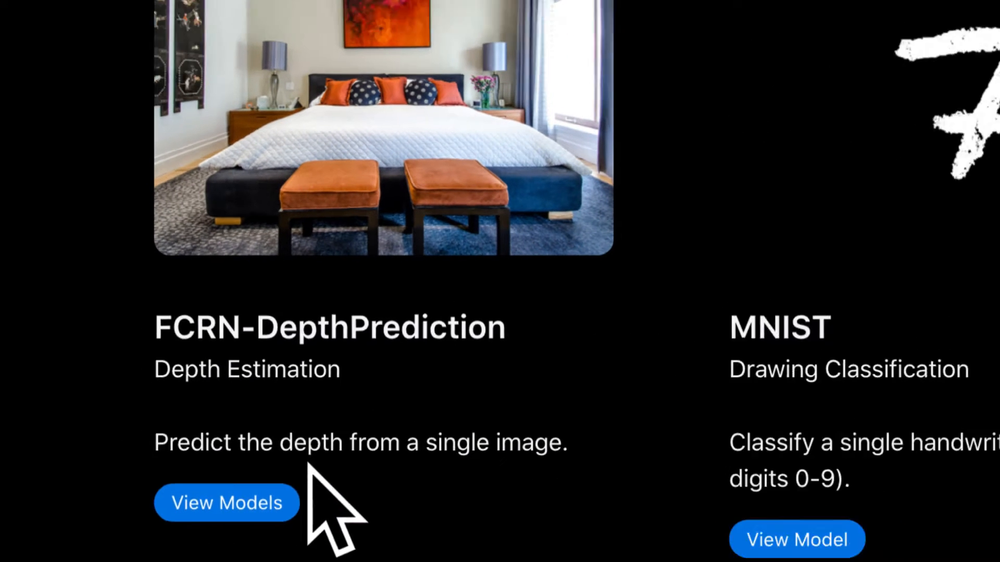
pyautogui.scroll(-3)
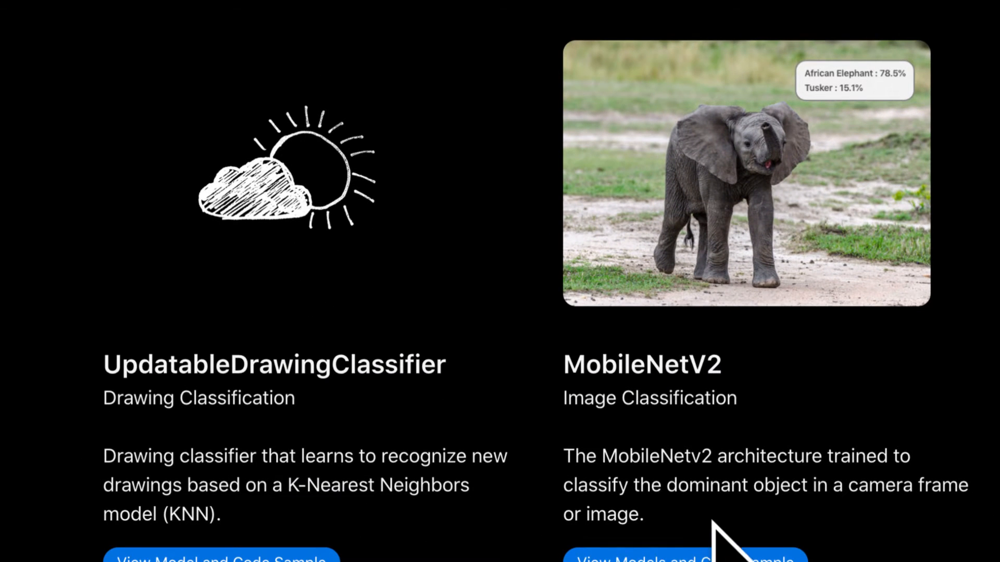
pyautogui.scroll(-3)
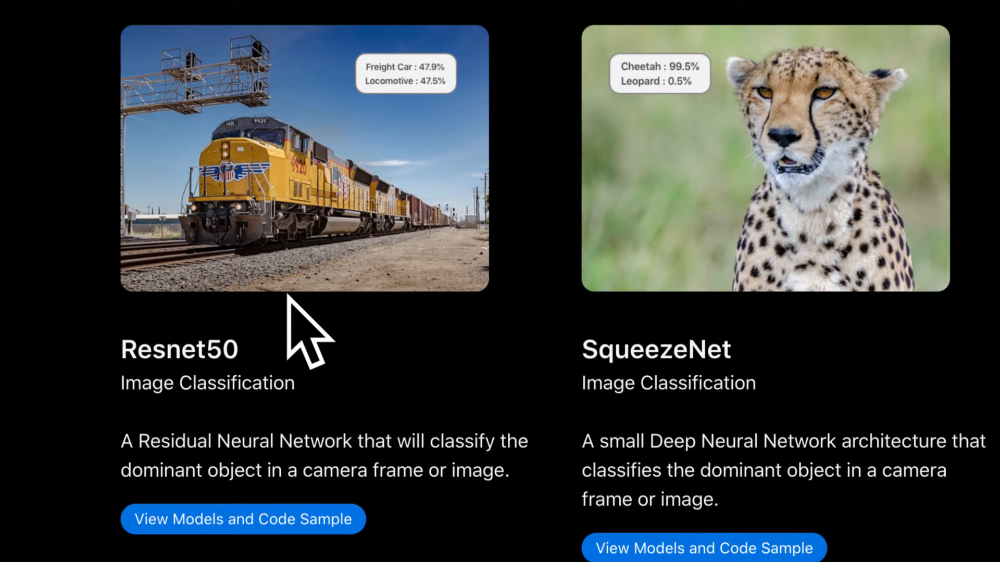
pyautogui.scroll(-3)
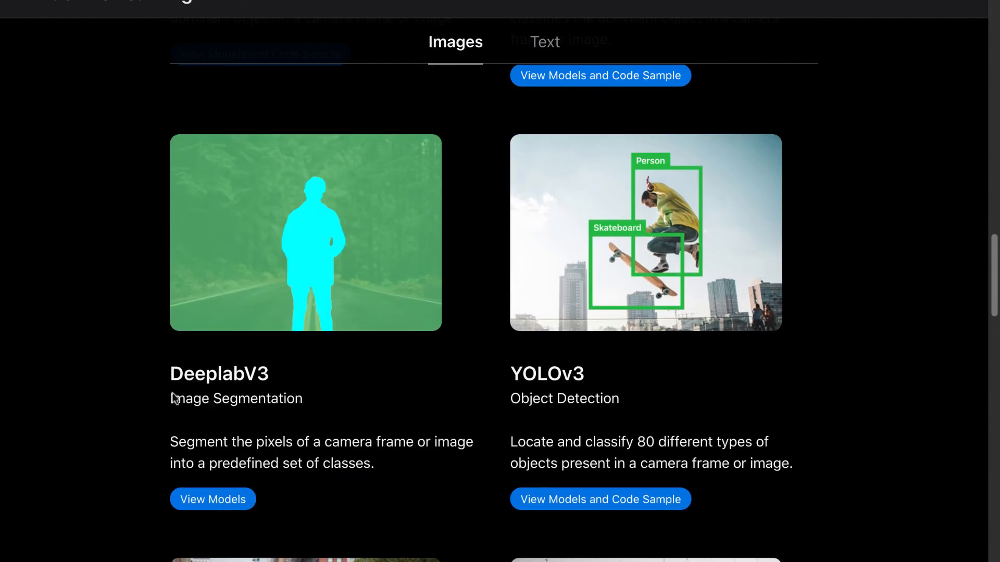
pyautogui.scroll(-3)
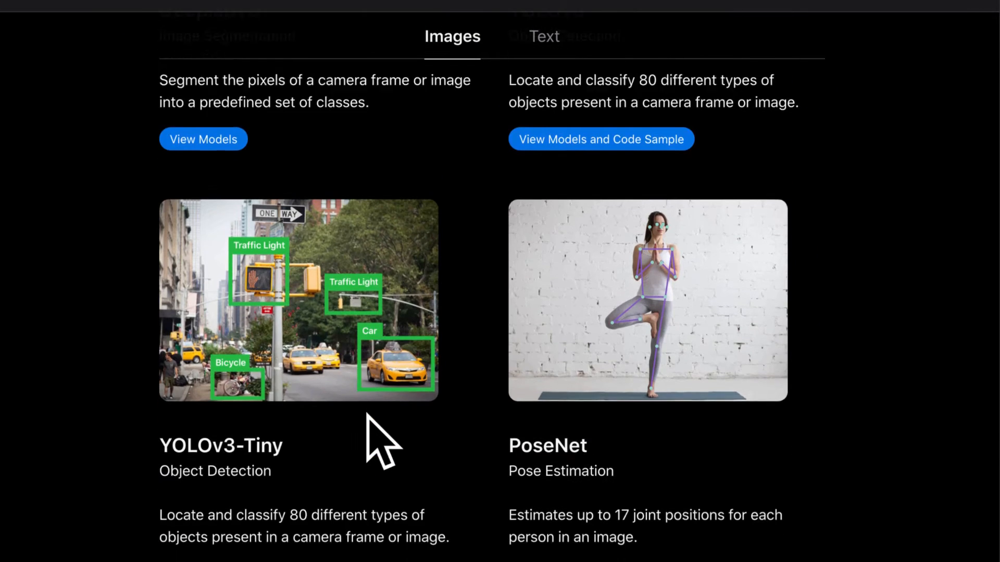
pyautogui.scroll(-3)
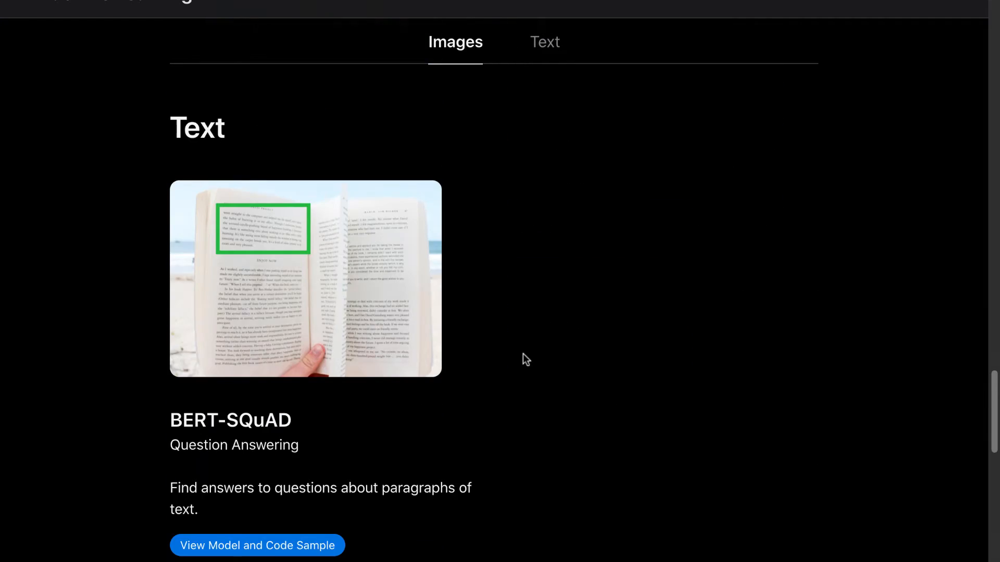
pyautogui.scroll(-3)
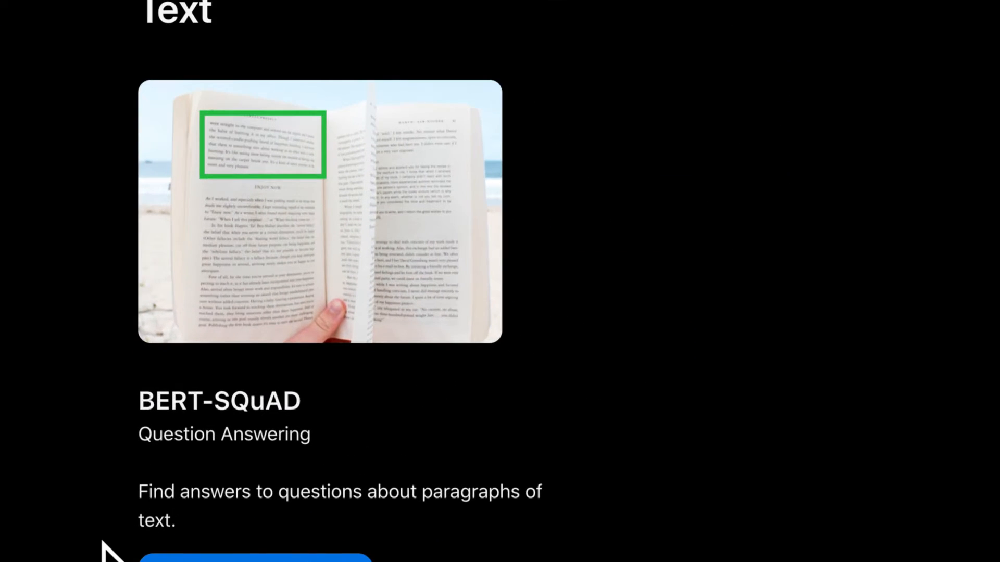
pyautogui.scroll(3)
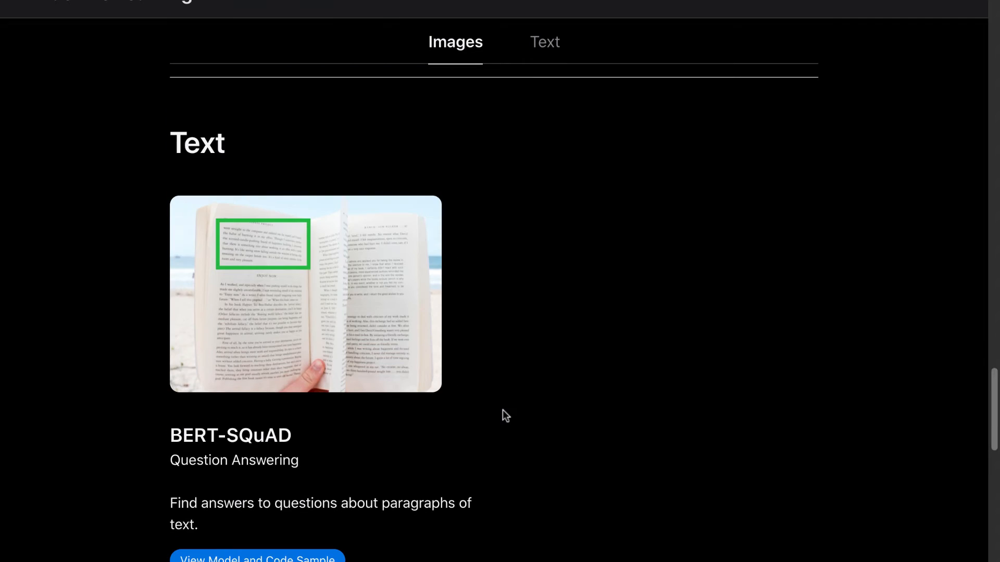
pyautogui.scroll(3)
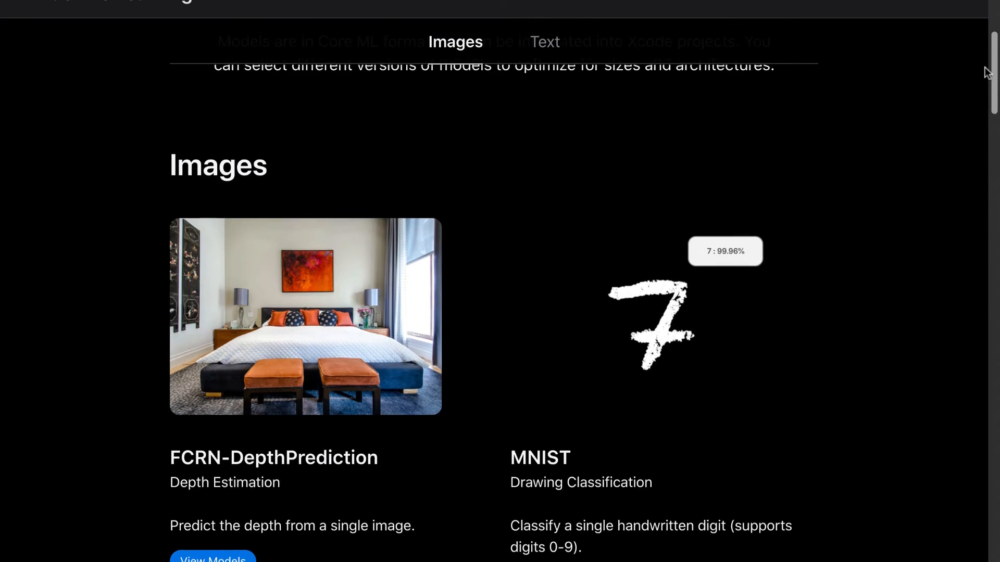
pyautogui.scroll(3)
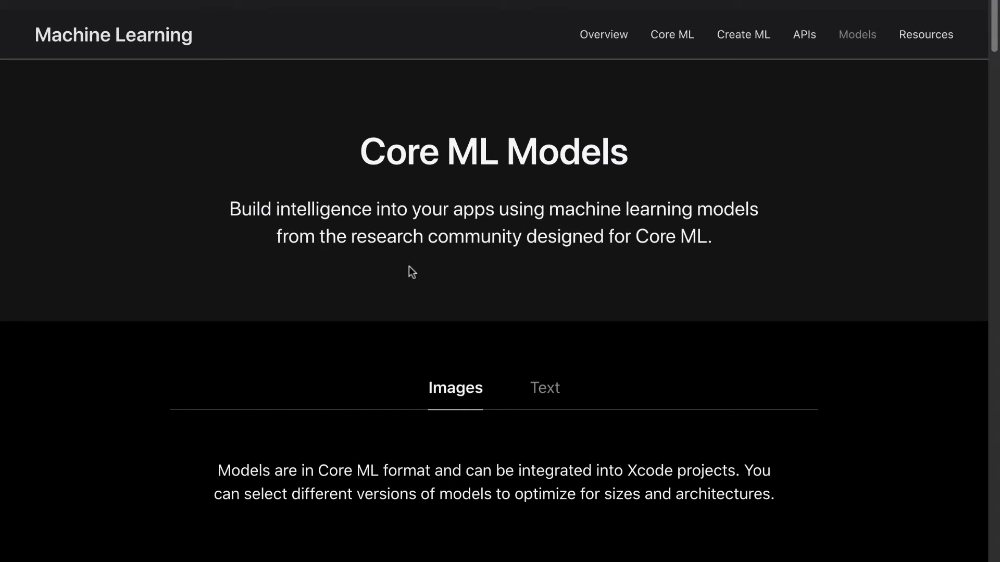
pyautogui.scroll(-3)
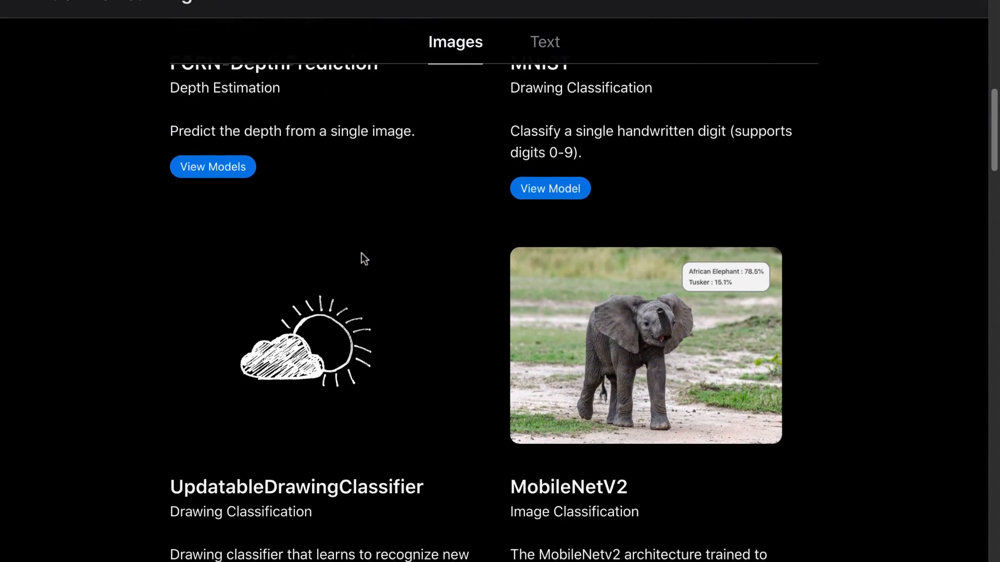
pyautogui.scroll(-3)
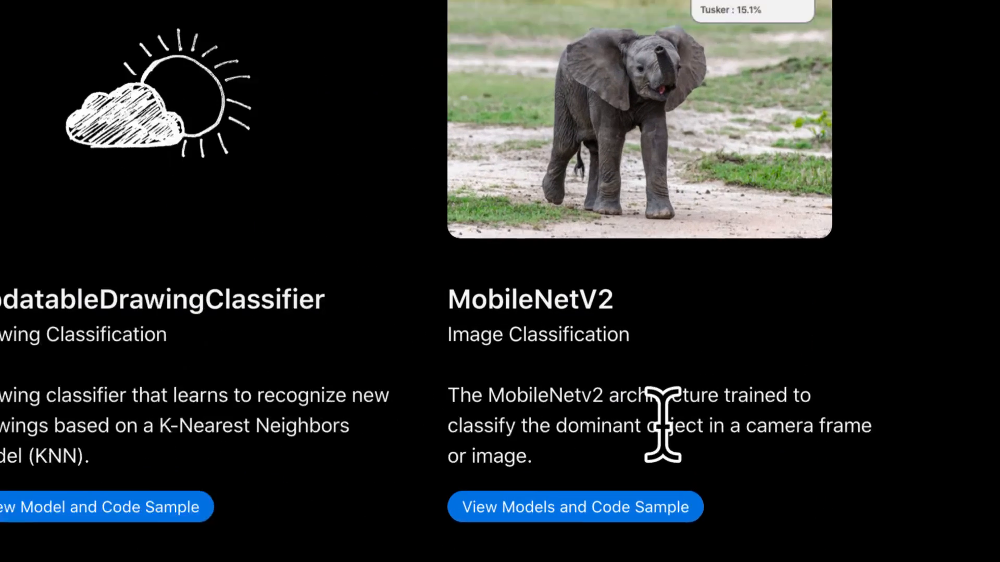
# Step: Open MobileNetV2's model variants and download the 24.7MB full-precision MobileNetV2.mlmodel
pyautogui.click(574, 506)
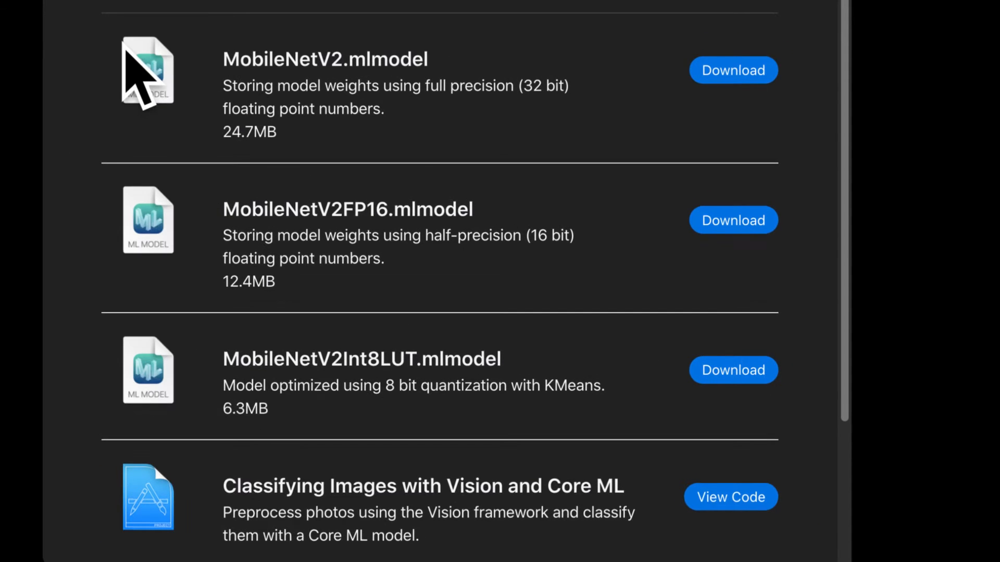
pyautogui.scroll(-3)
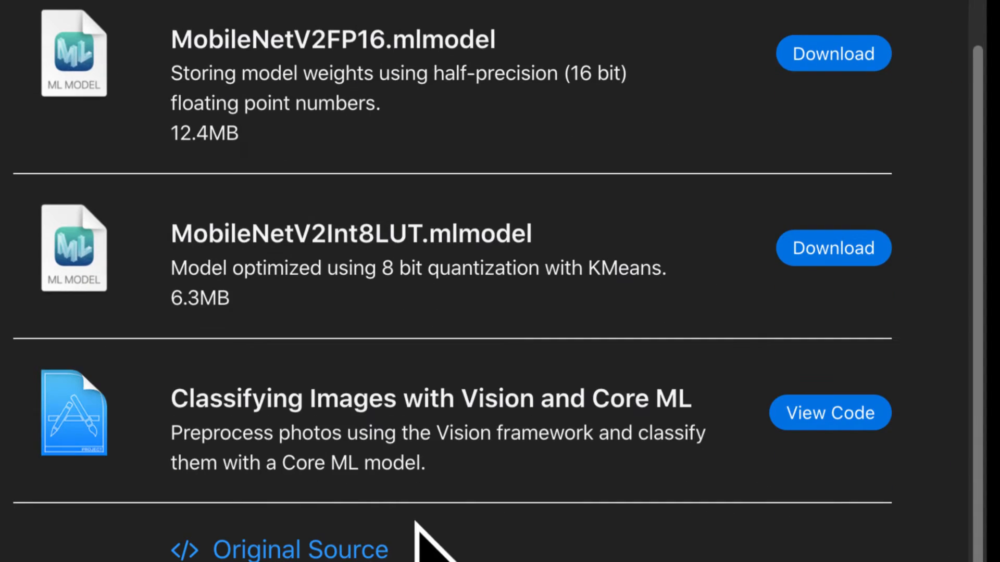
pyautogui.moveTo(249, 418)
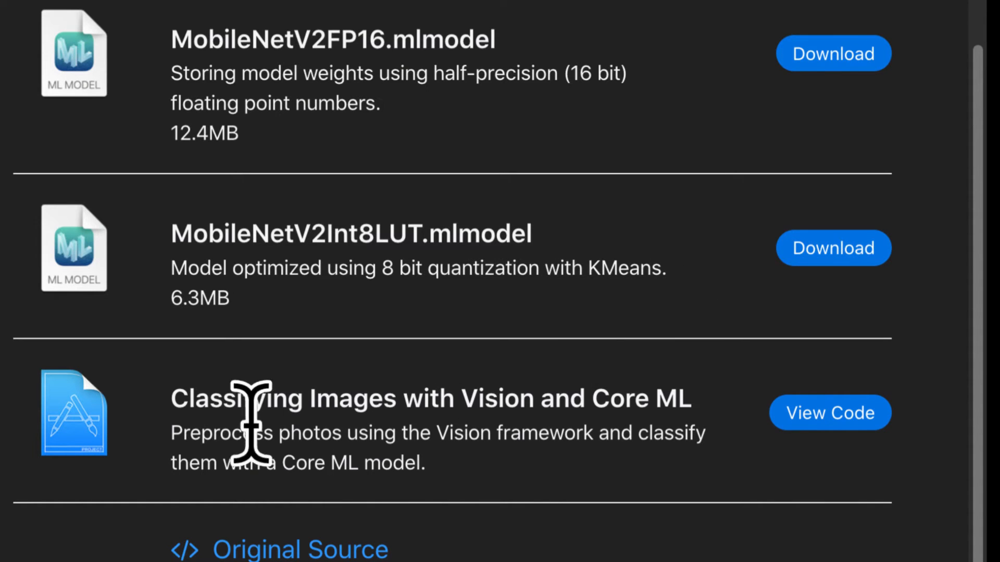
pyautogui.scroll(-3)
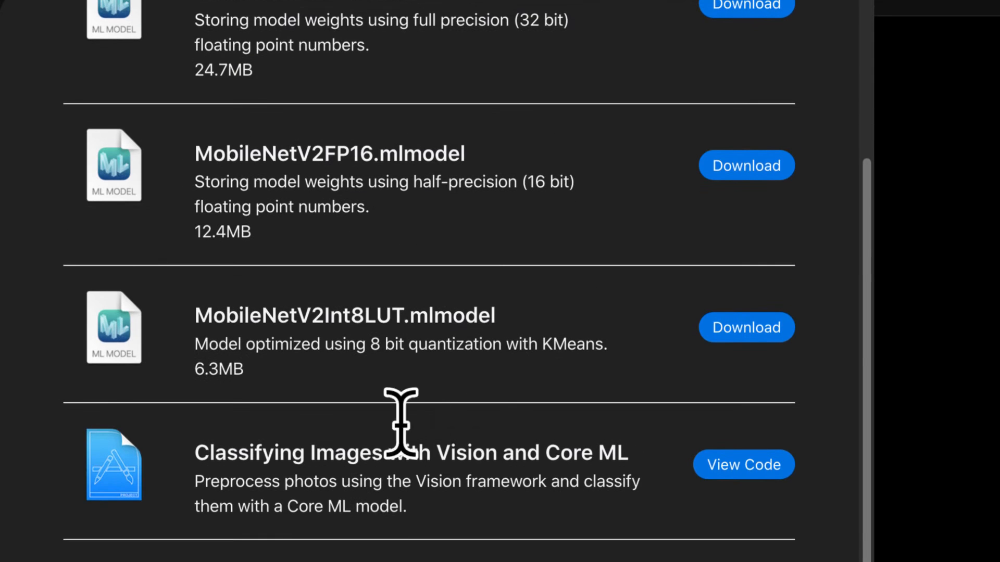
pyautogui.scroll(3)
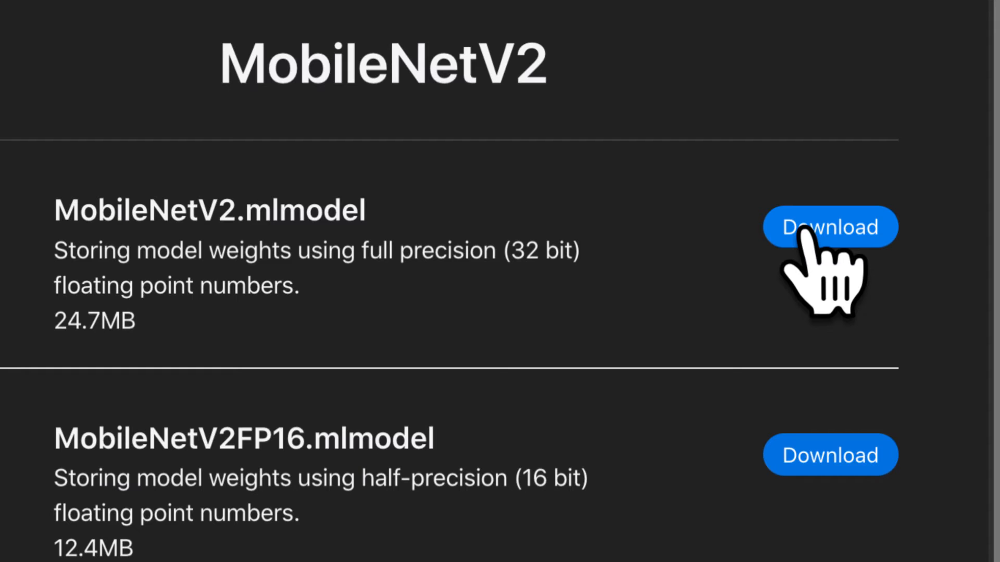
pyautogui.click(830, 227)
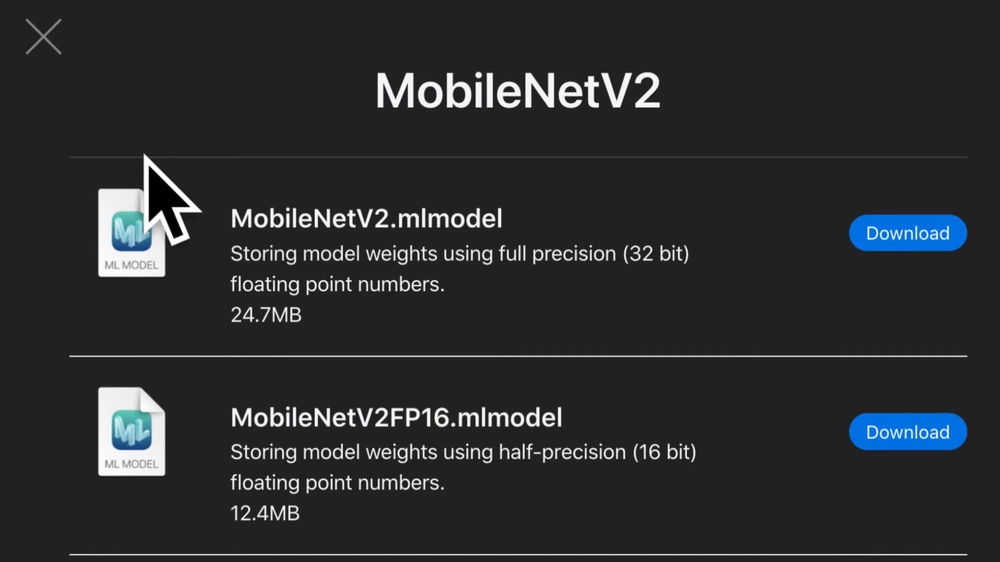
pyautogui.moveTo(396, 383)
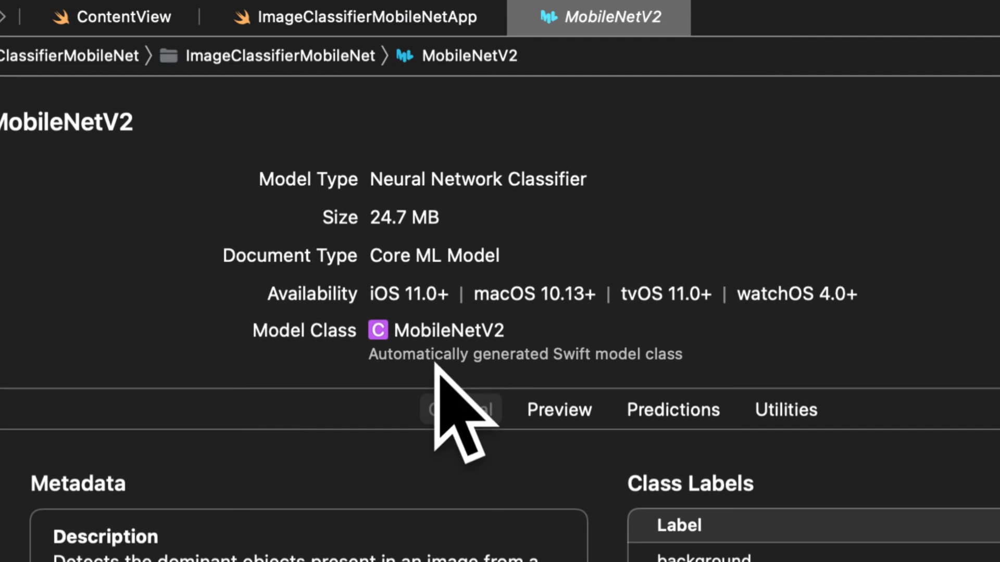
# Step: Expand MobileNetV2's full description and scroll through its authors, license and class labels
pyautogui.scroll(-3)
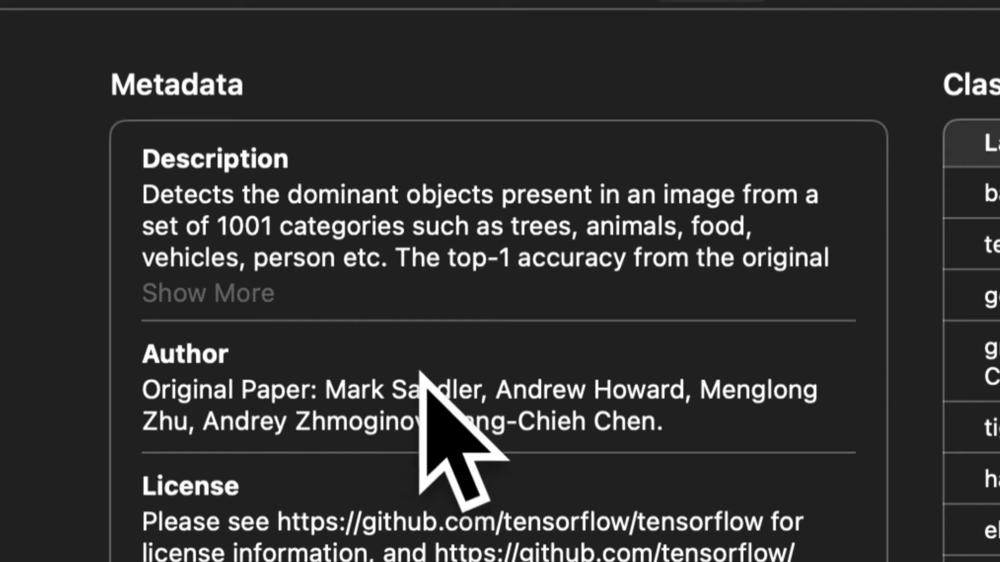
pyautogui.click(207, 292)
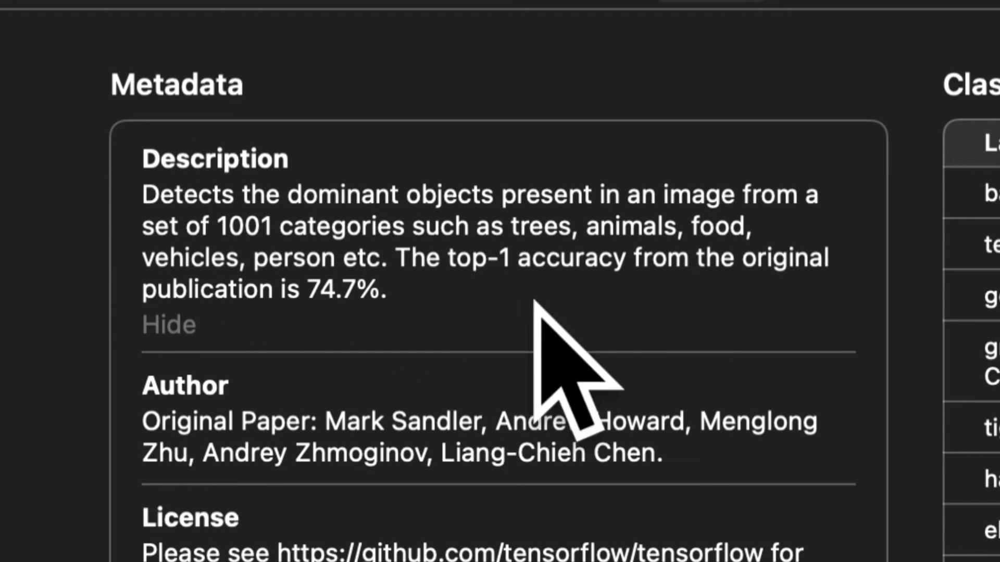
pyautogui.scroll(-3)
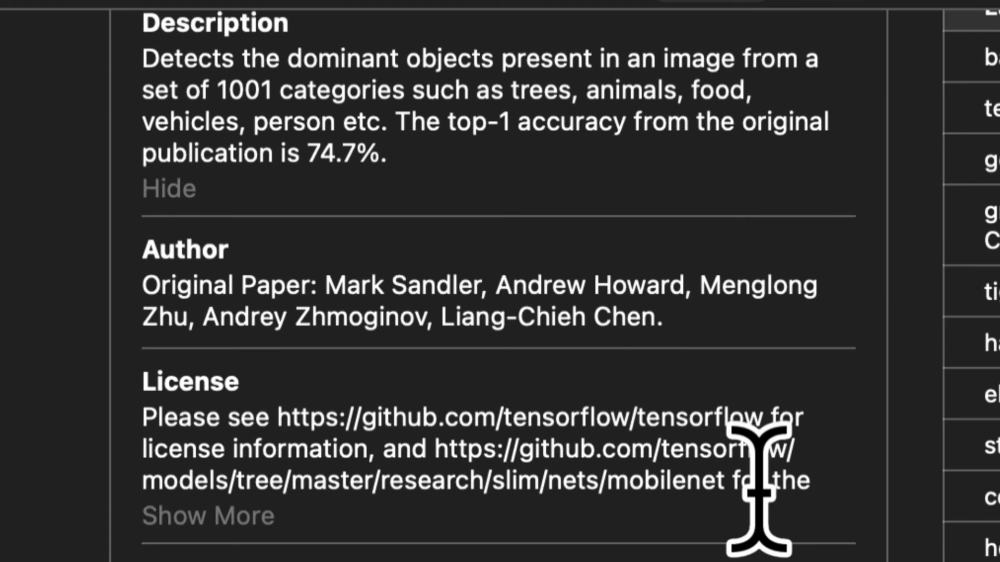
pyautogui.scroll(-3)
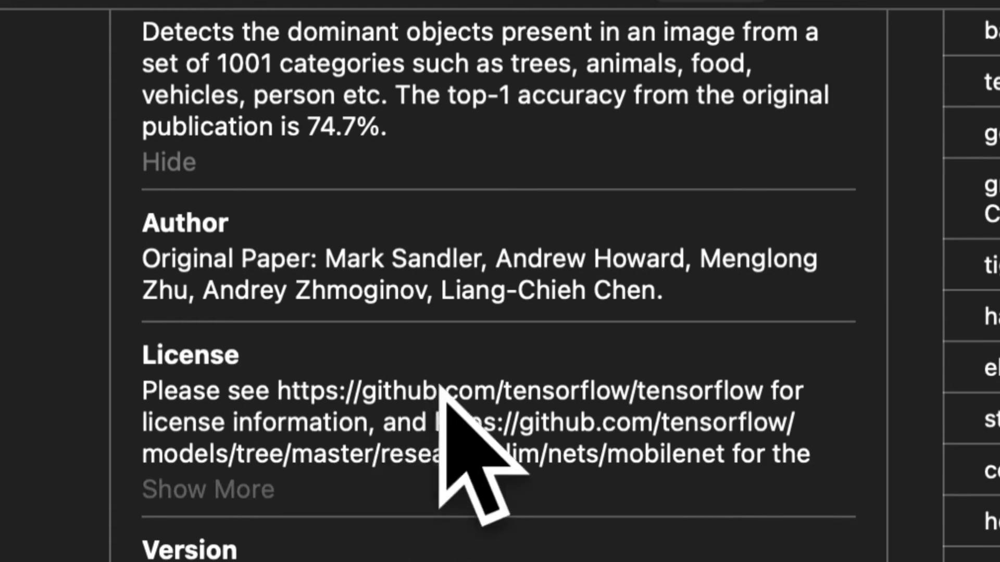
pyautogui.scroll(-3)
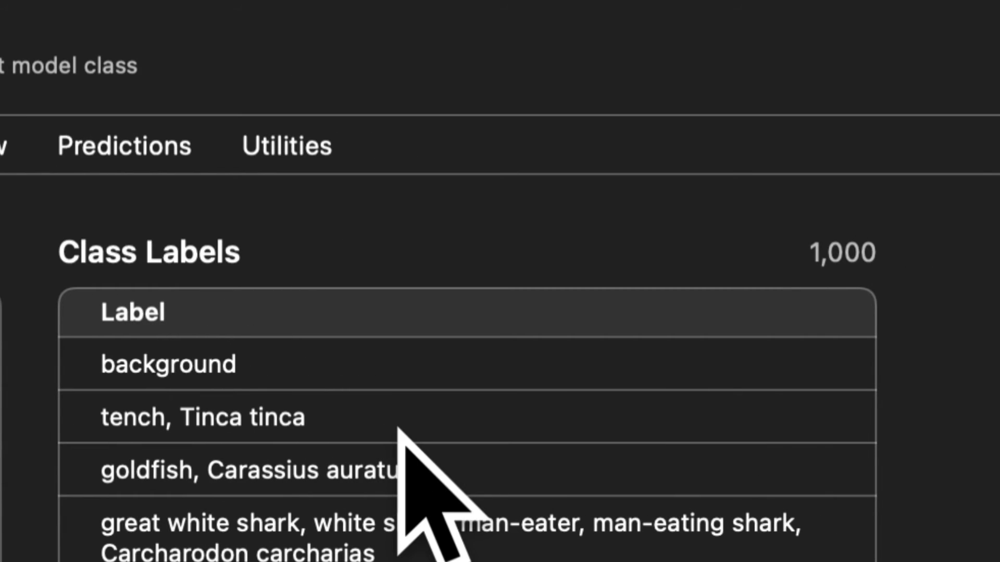
pyautogui.scroll(-3)
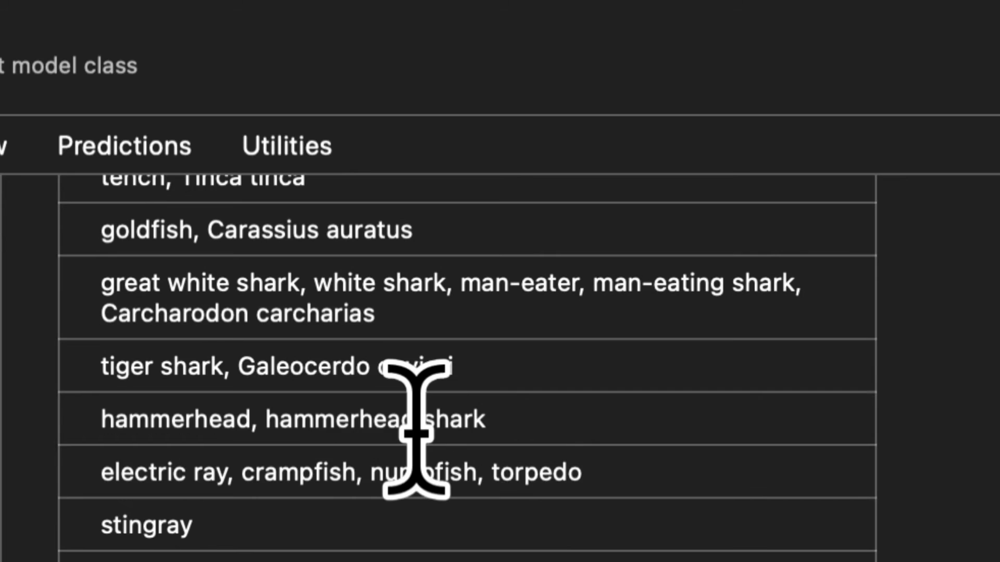
pyautogui.scroll(-3)
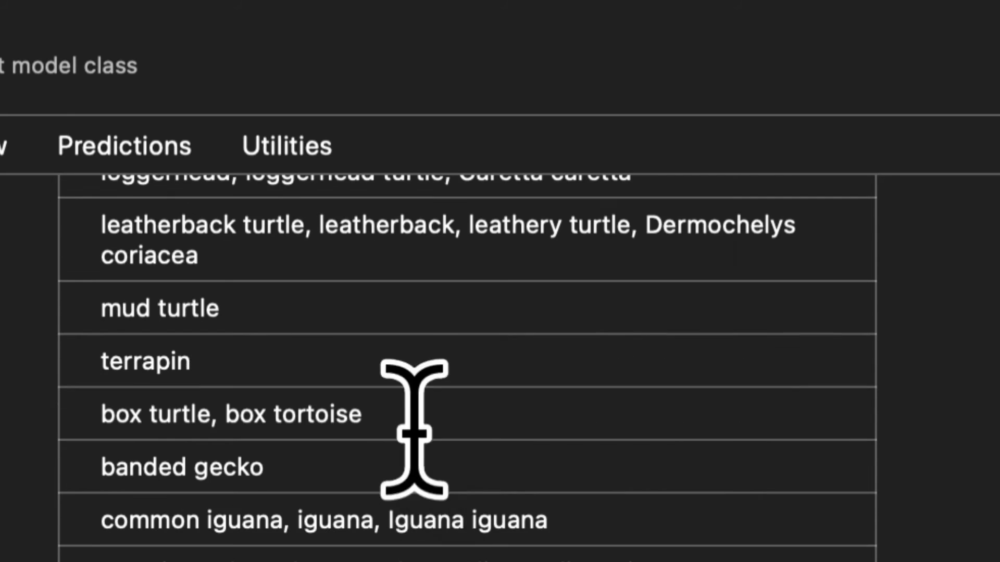
pyautogui.scroll(-3)
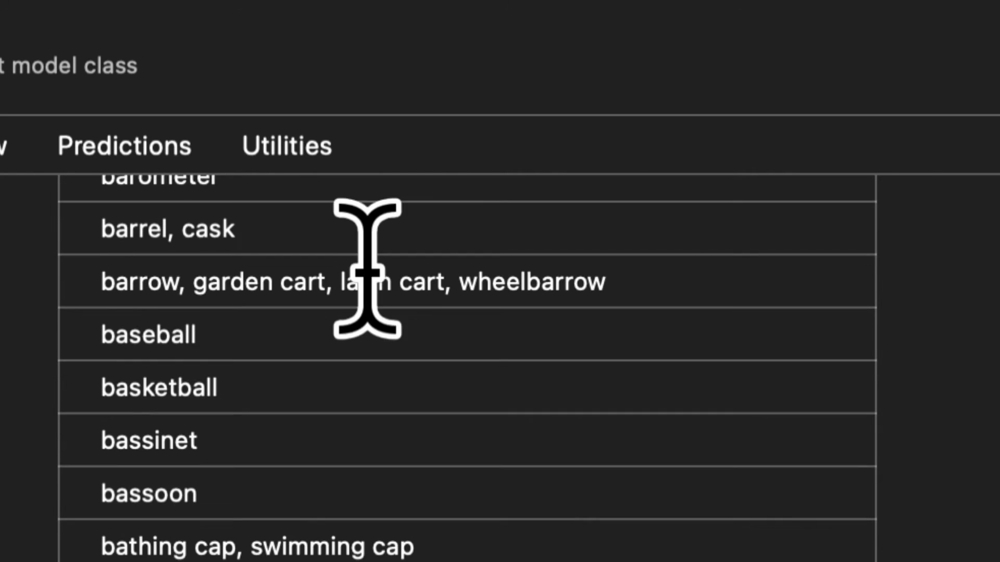
pyautogui.scroll(-3)
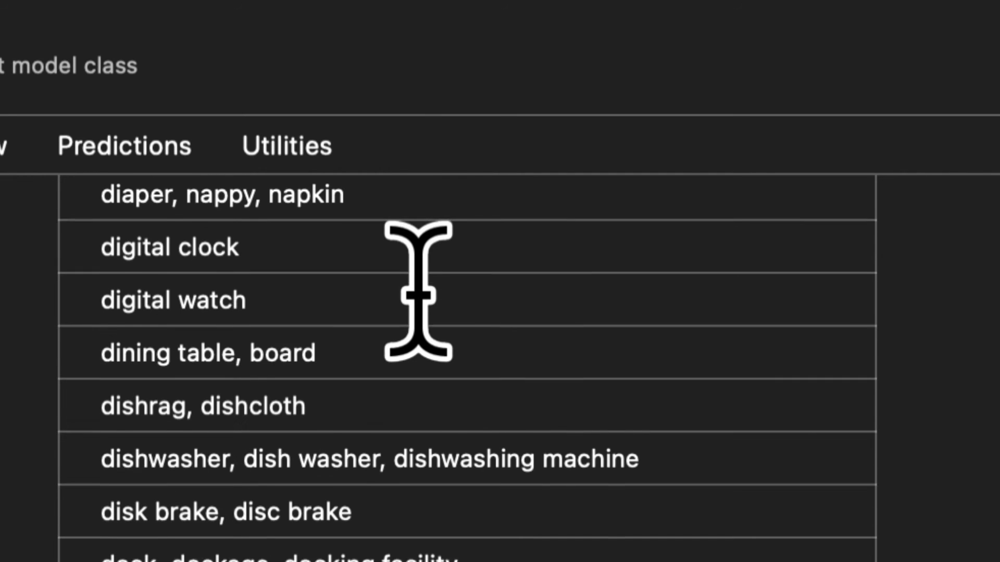
pyautogui.scroll(-3)
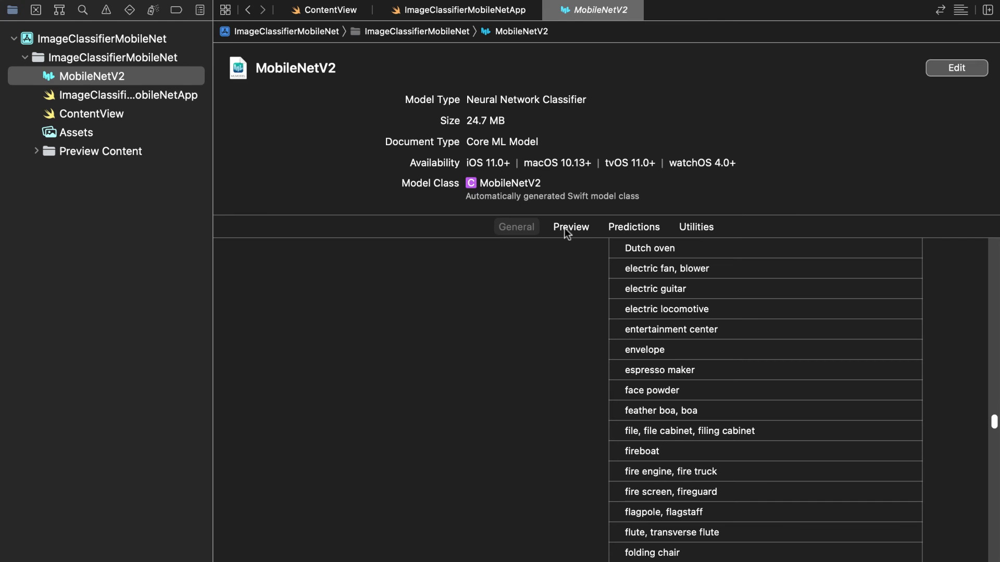
# Step: Switch the MobileNetV2 model page to the Preview tab's image drop area
pyautogui.click(571, 227)
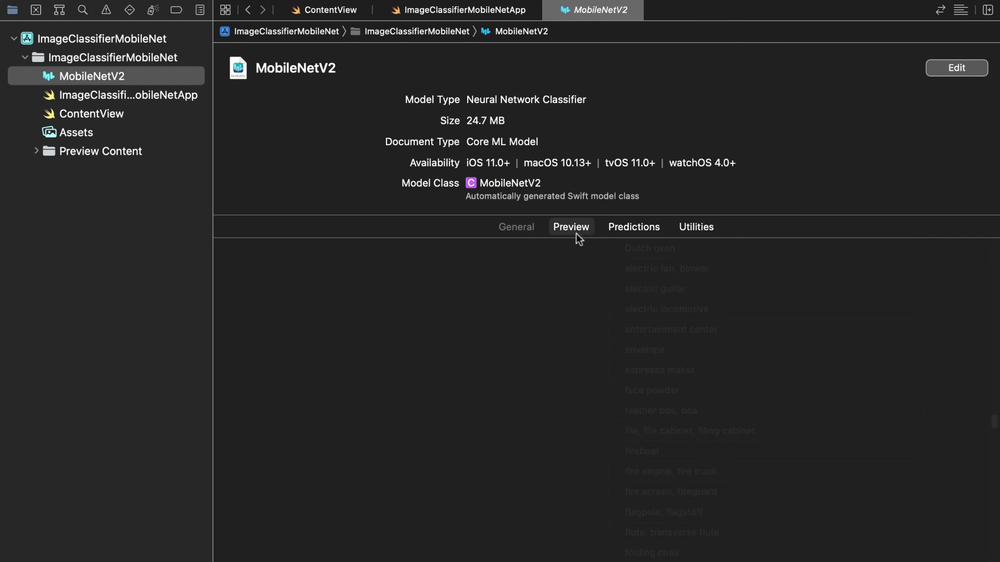
pyautogui.click(571, 227)
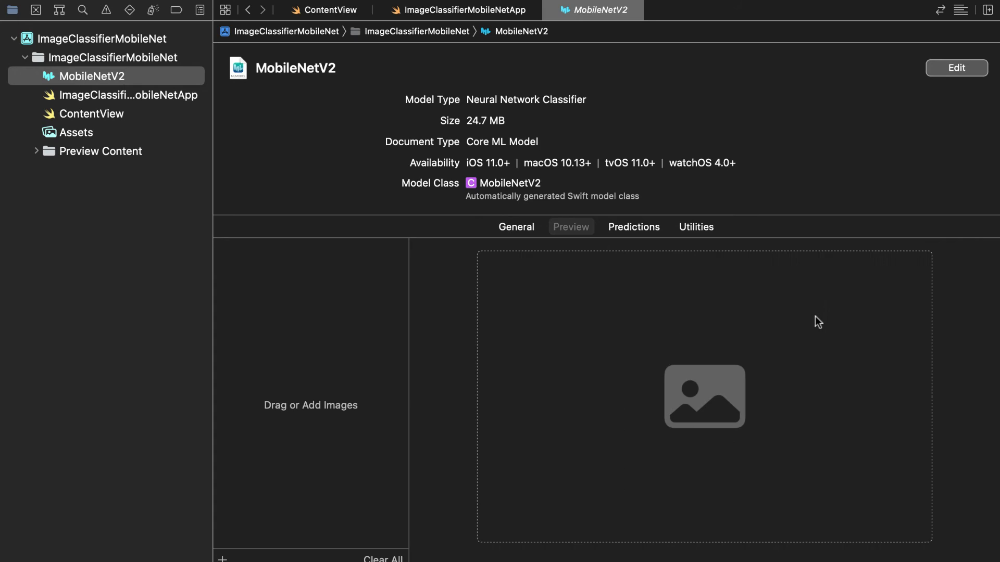
pyautogui.moveTo(725, 516)
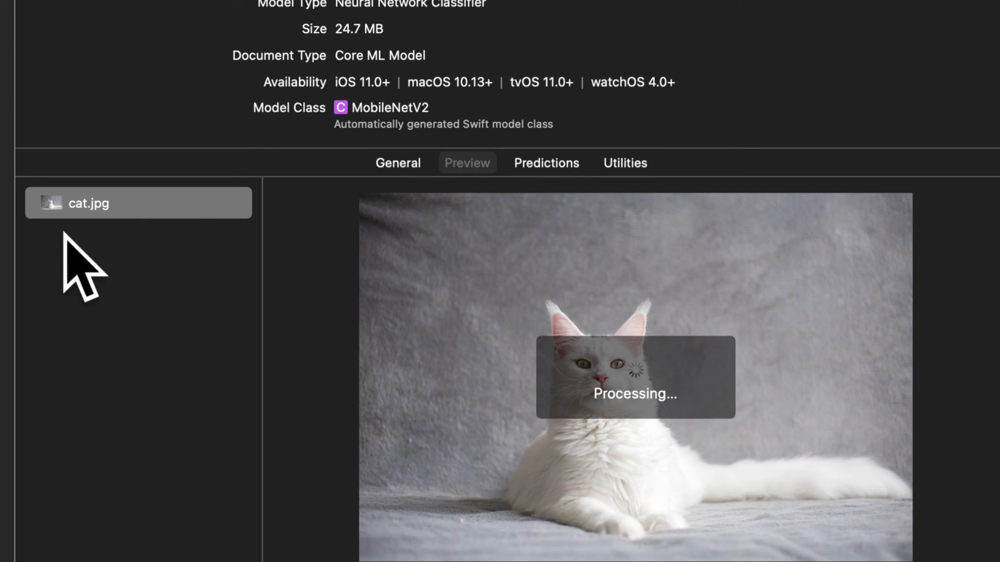
pyautogui.moveTo(437, 485)
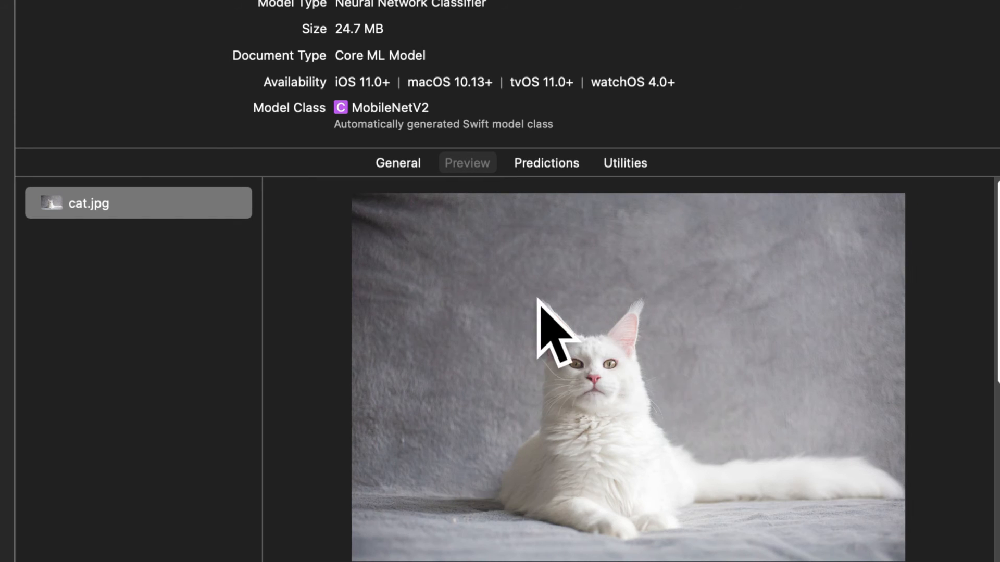
# Step: Scroll down to read predictions such as lynx 15% and Siamese cat 2%
pyautogui.scroll(-3)
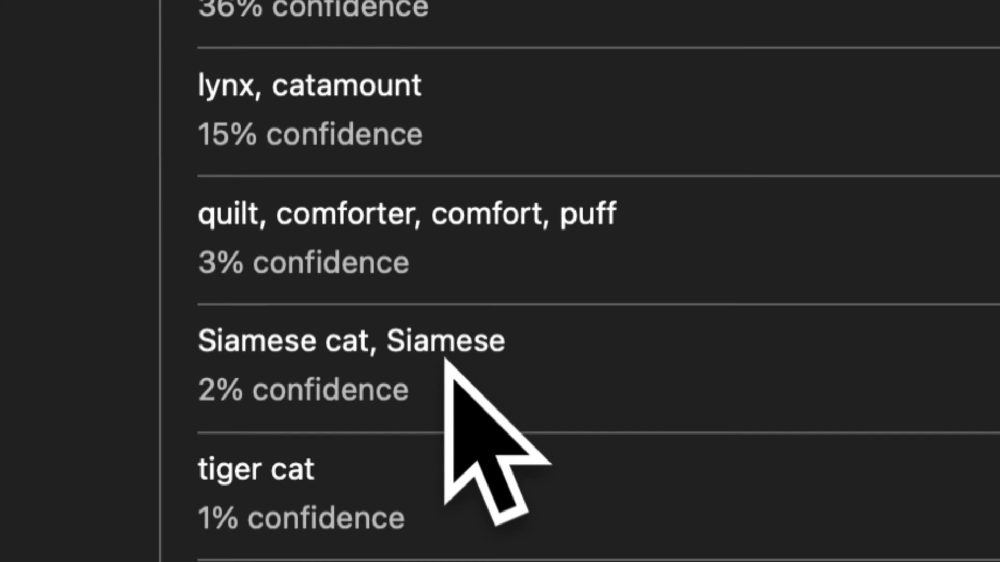
pyautogui.scroll(-3)
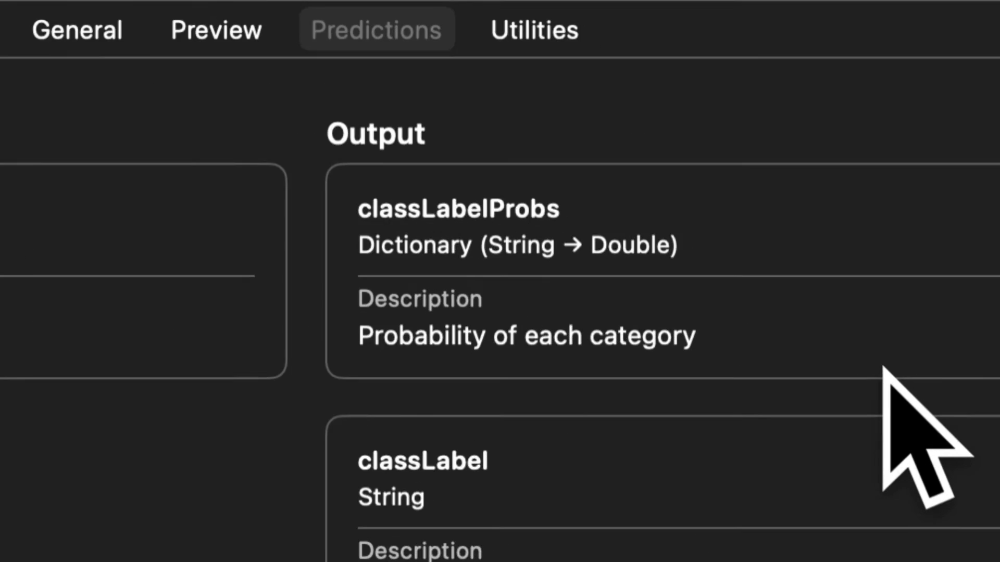
# Step: Open MobileNetV2's Utilities tab with encryption, model archive and package update options
pyautogui.click(534, 30)
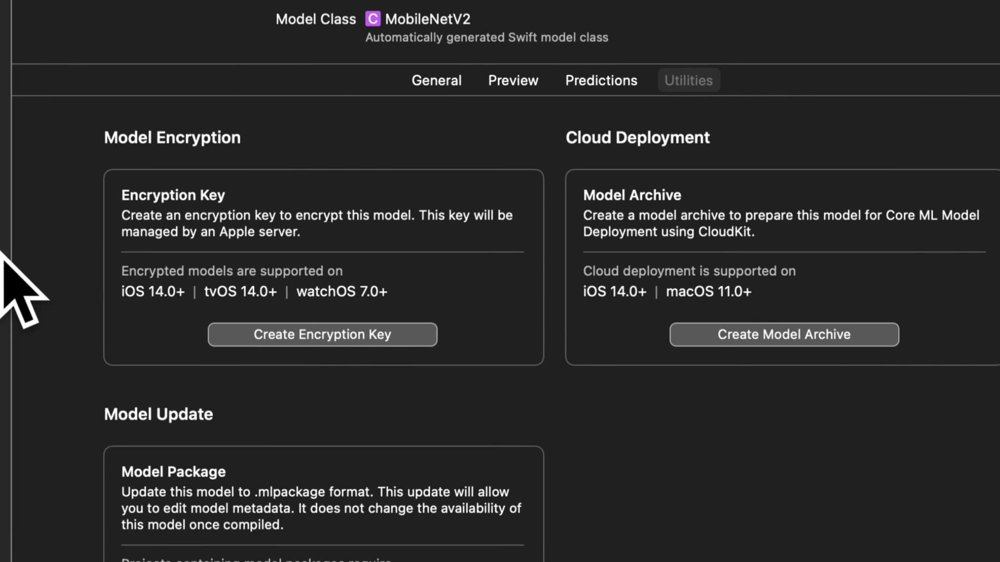
pyautogui.moveTo(242, 300)
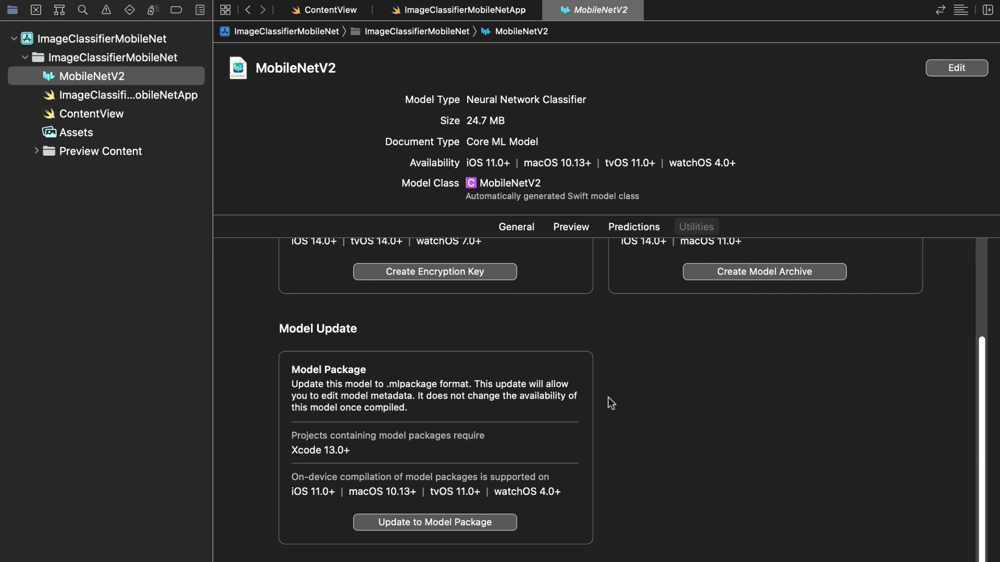
pyautogui.moveTo(284, 87)
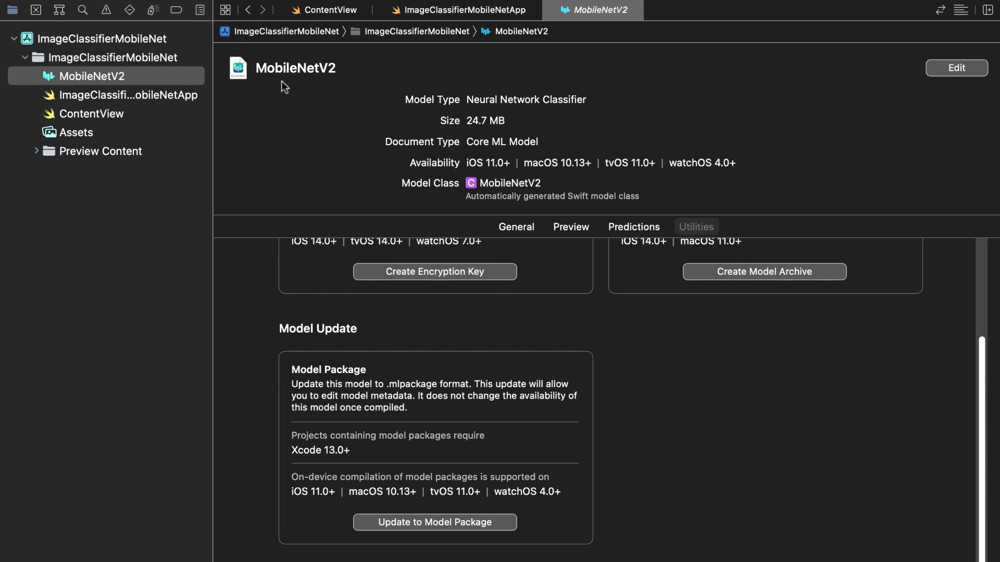